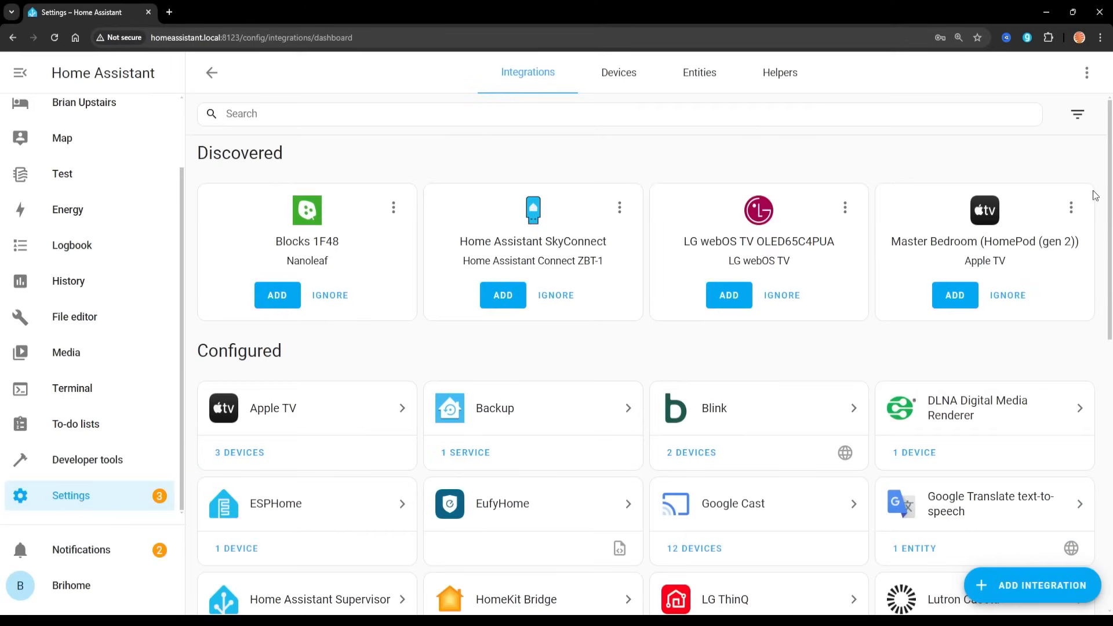
mouse_move(741, 323)
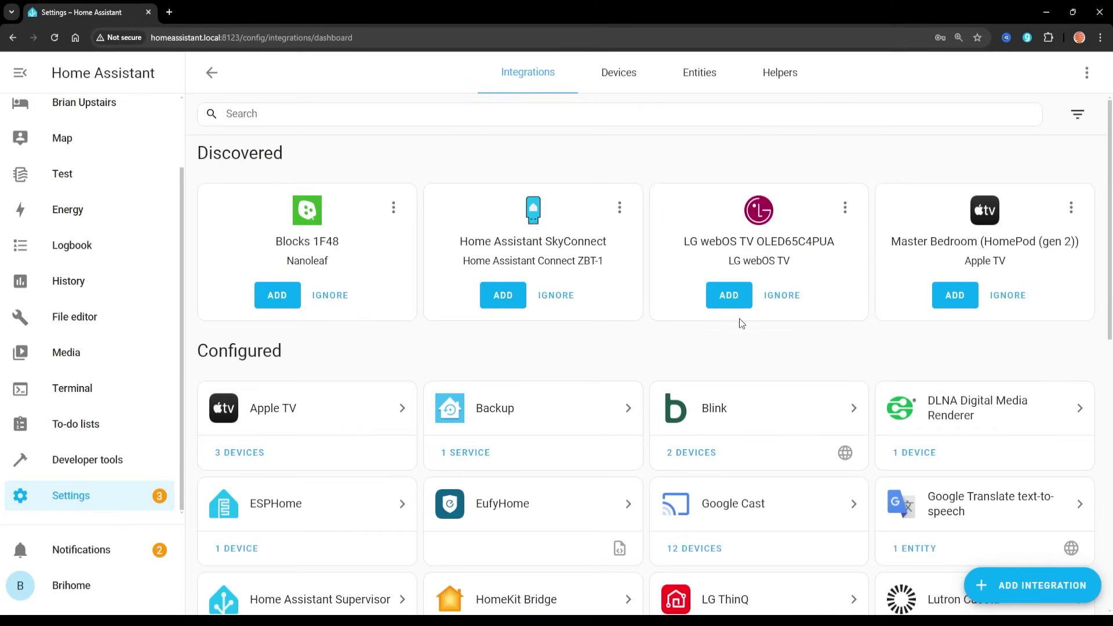
Open the MQTT integration and browse its list of 27 devices
scroll("down", 3)
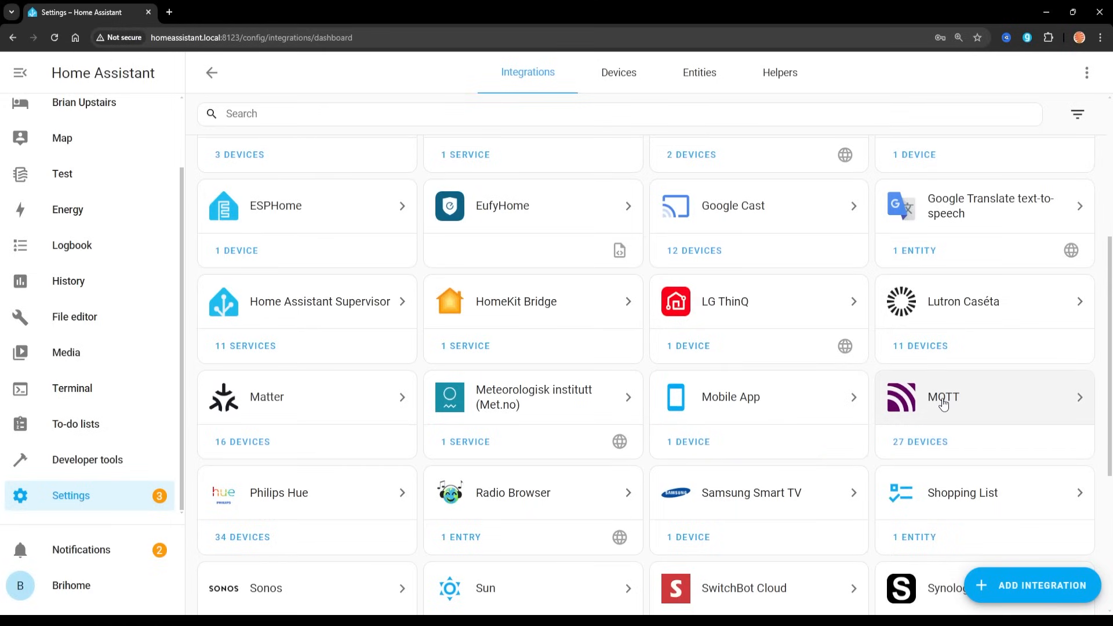
left_click(943, 397)
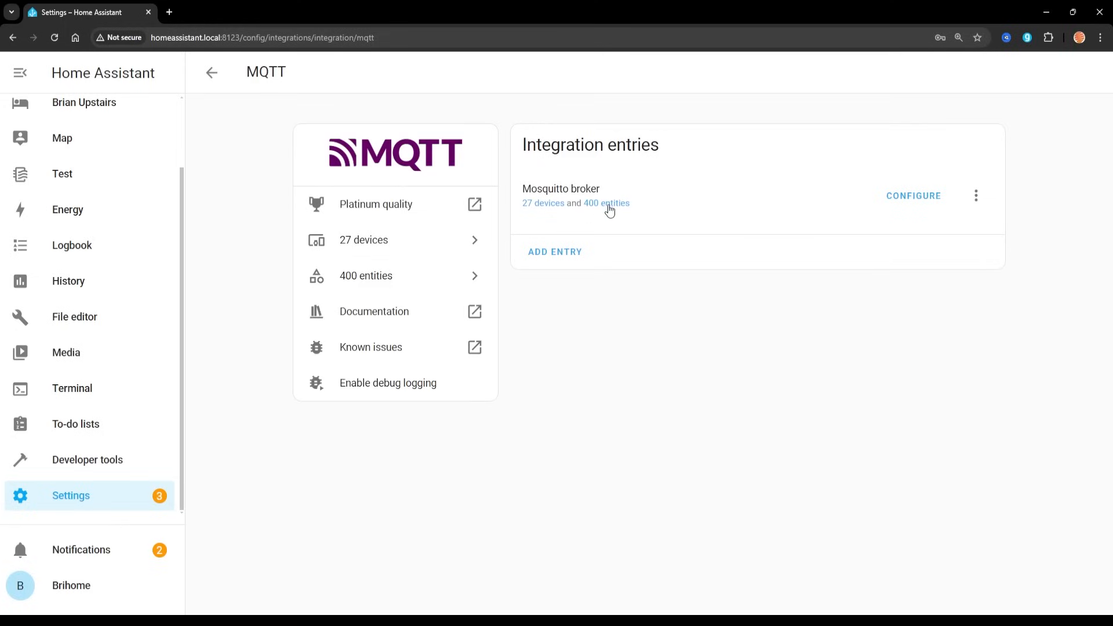
mouse_move(545, 206)
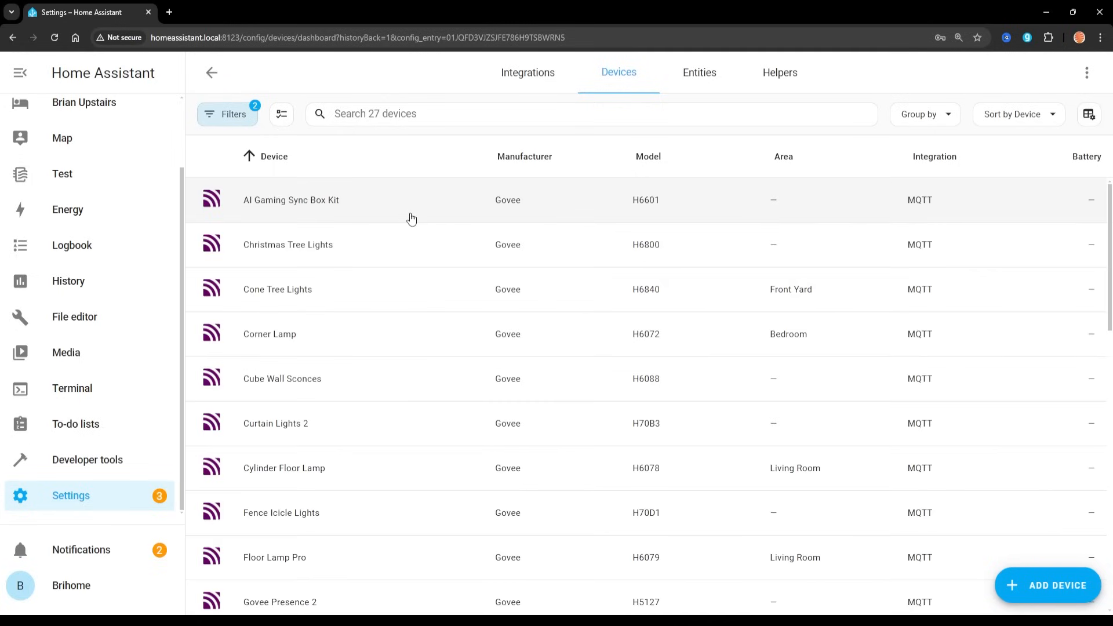
scroll("down", 3)
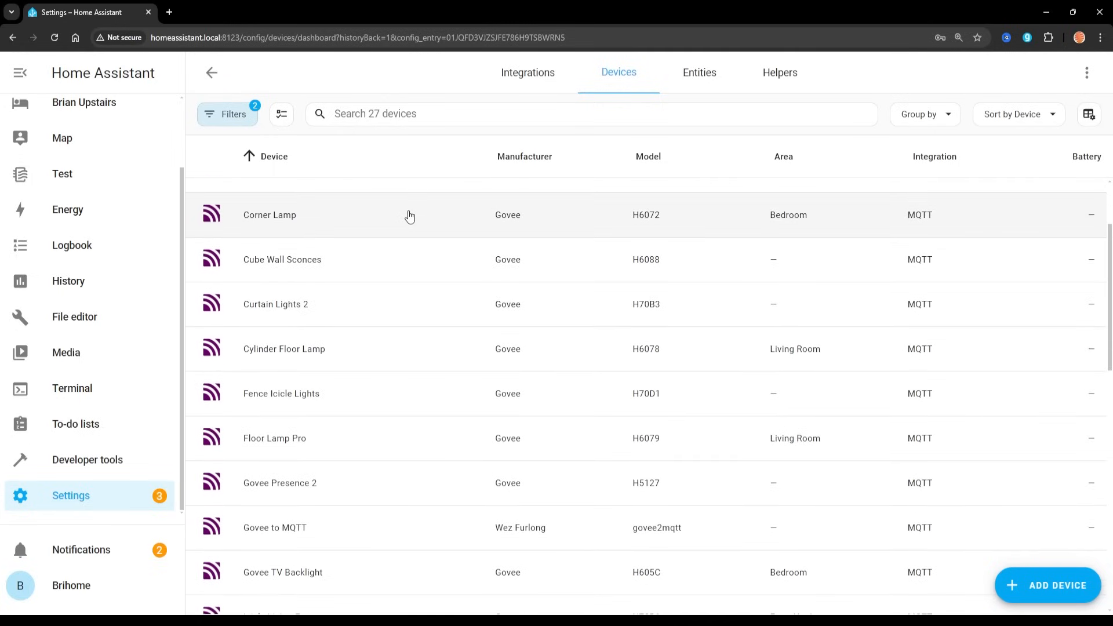
scroll("down", 3)
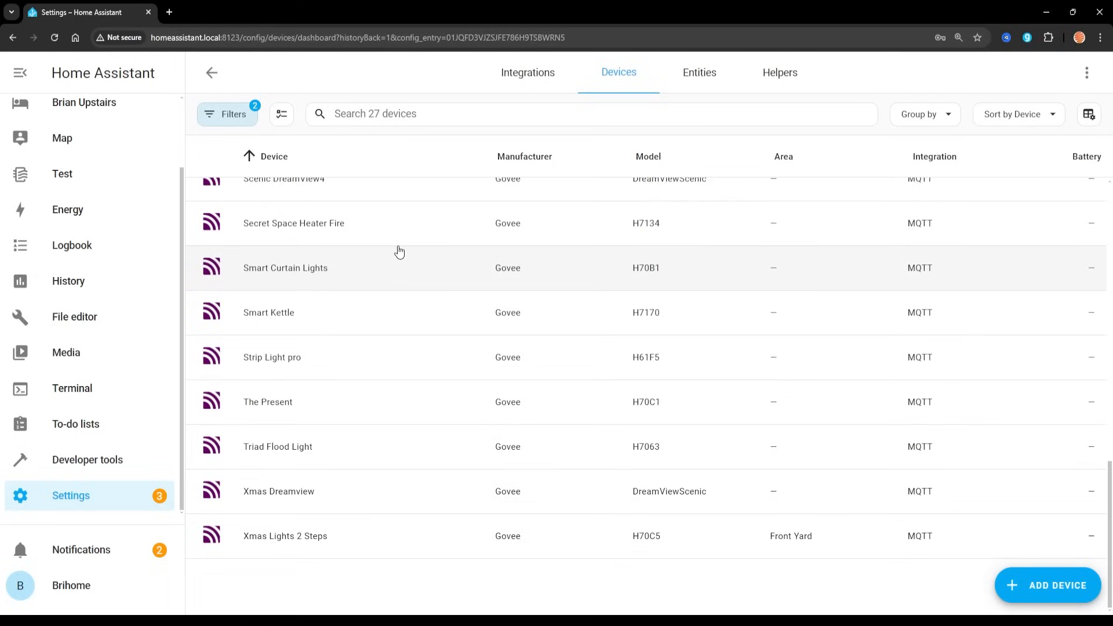
mouse_move(308, 505)
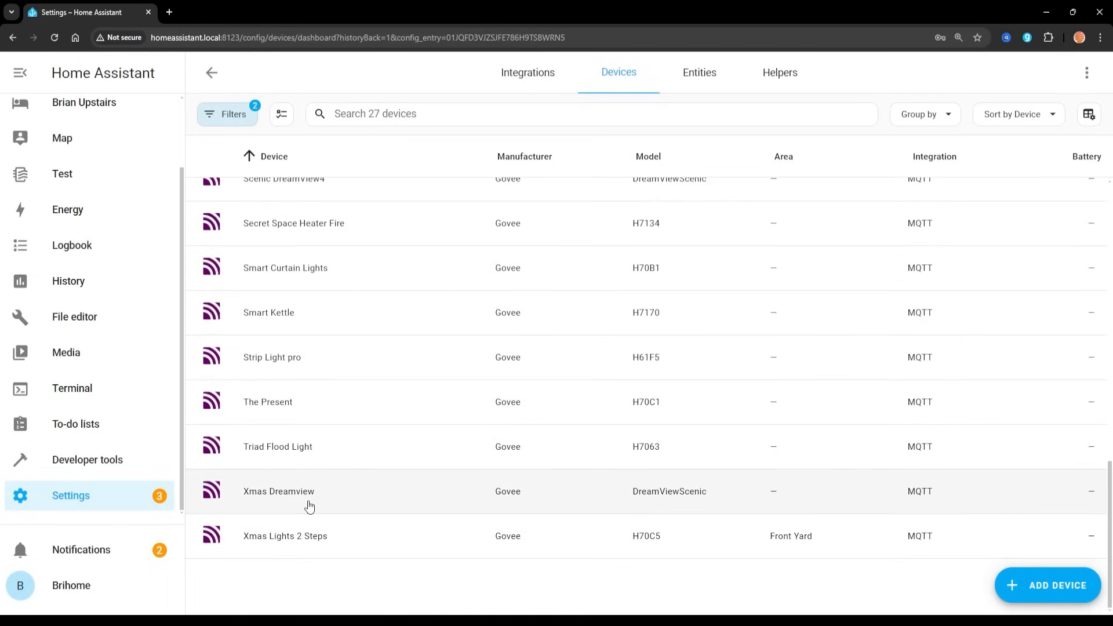
mouse_move(673, 495)
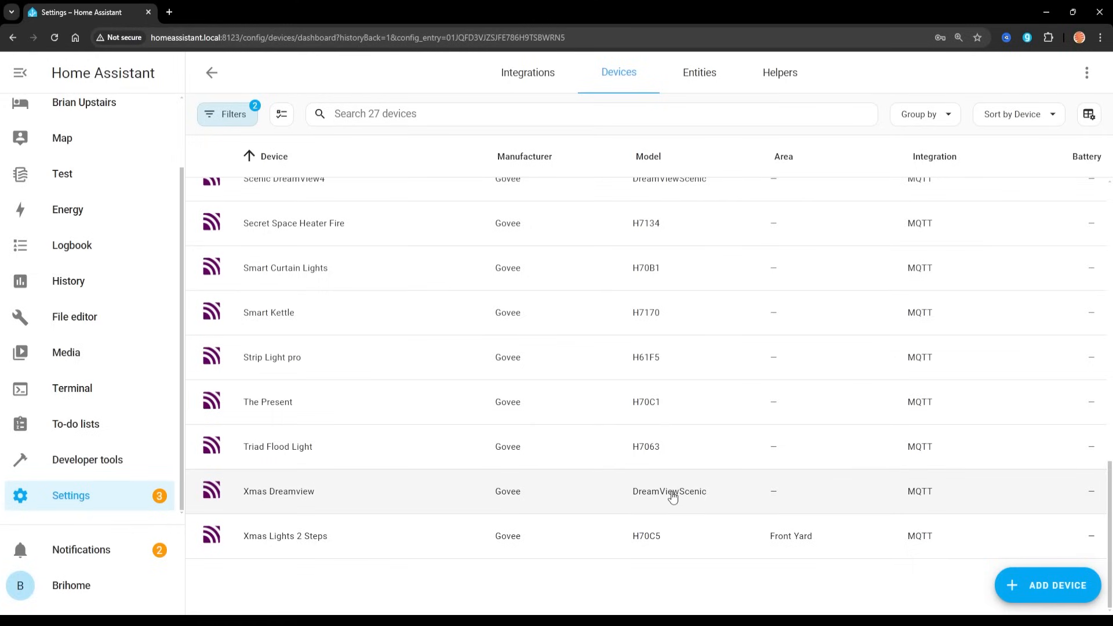
Filter the Entities list by the MQTT integration and scroll through its 400 entities
left_click(699, 72)
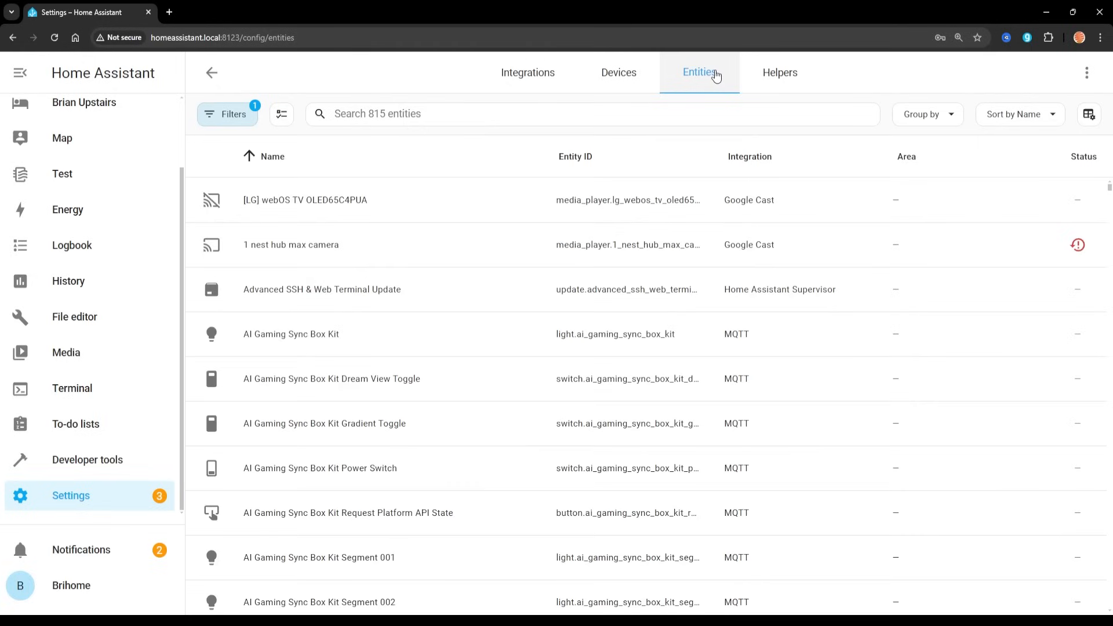
left_click(227, 114)
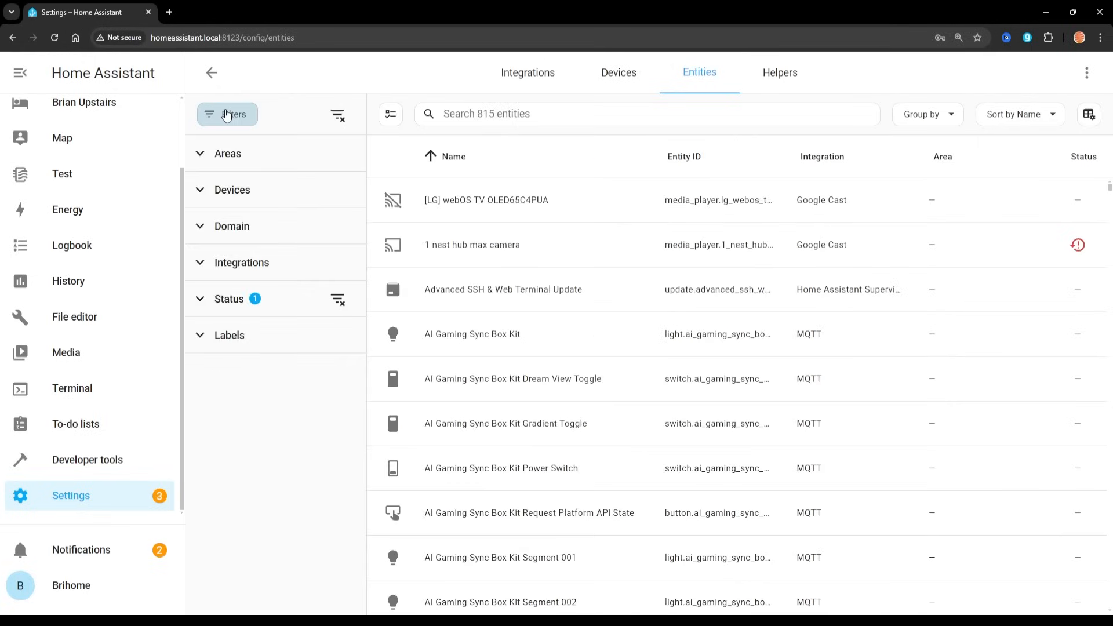
left_click(231, 189)
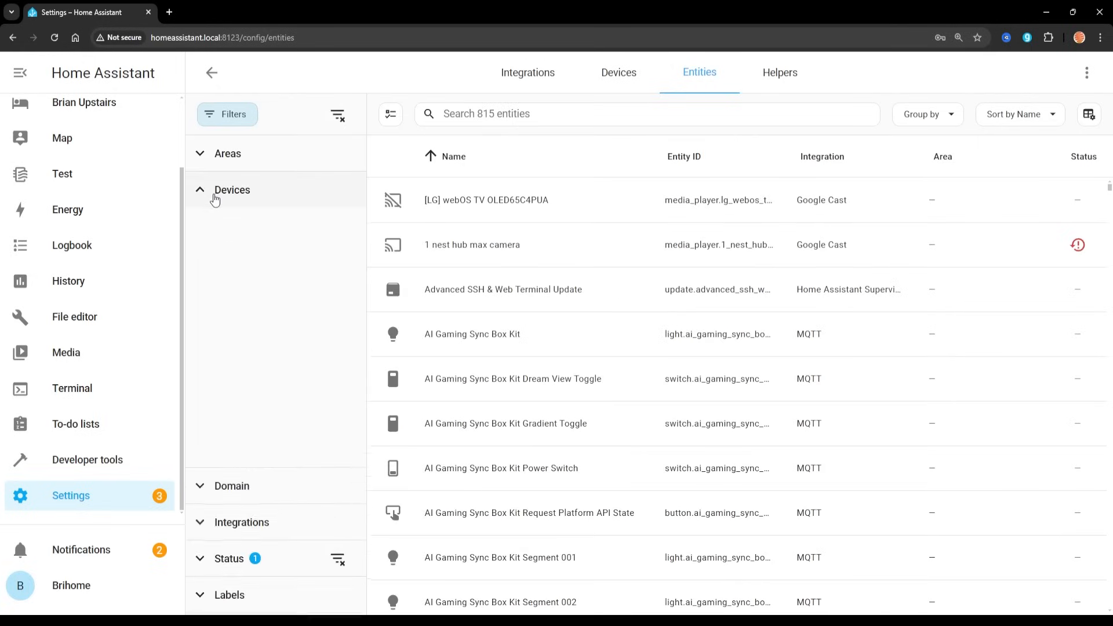
left_click(241, 262)
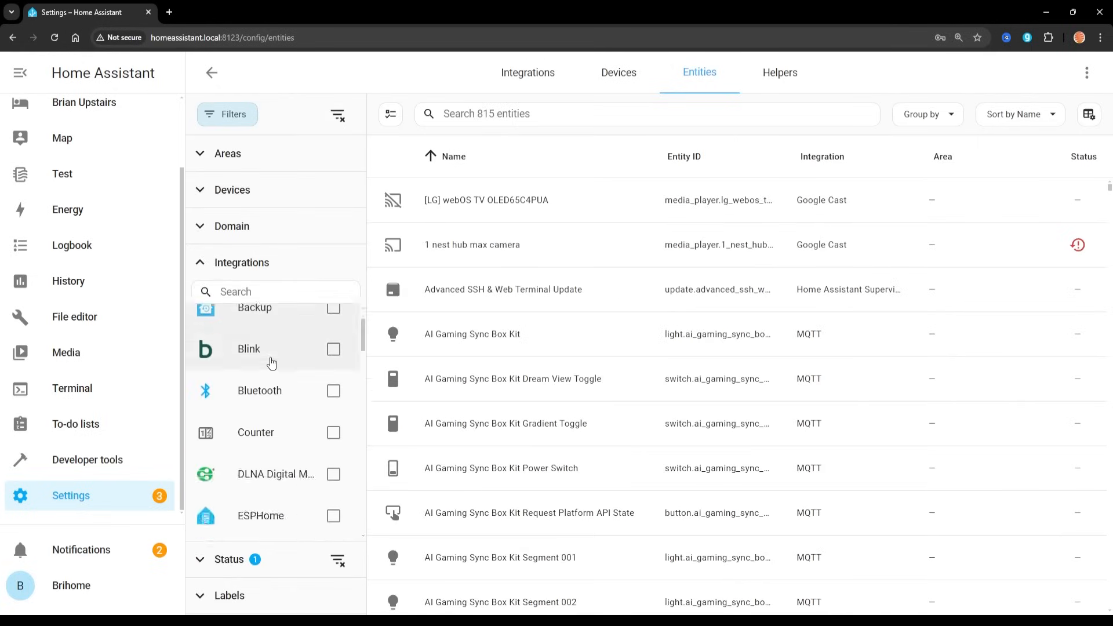
left_click(334, 336)
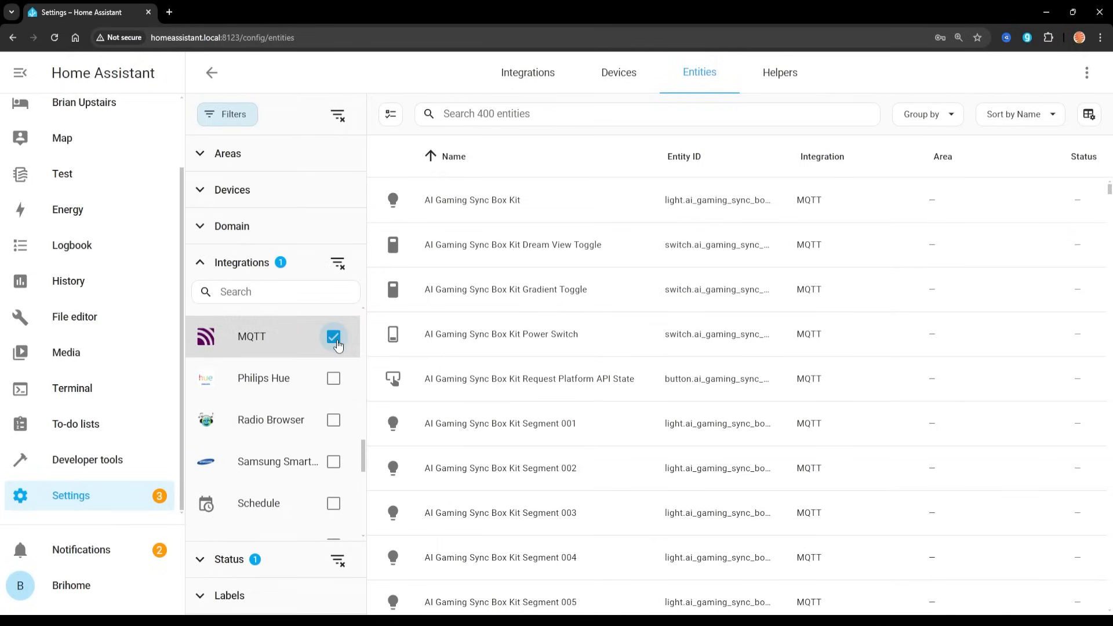
mouse_move(881, 104)
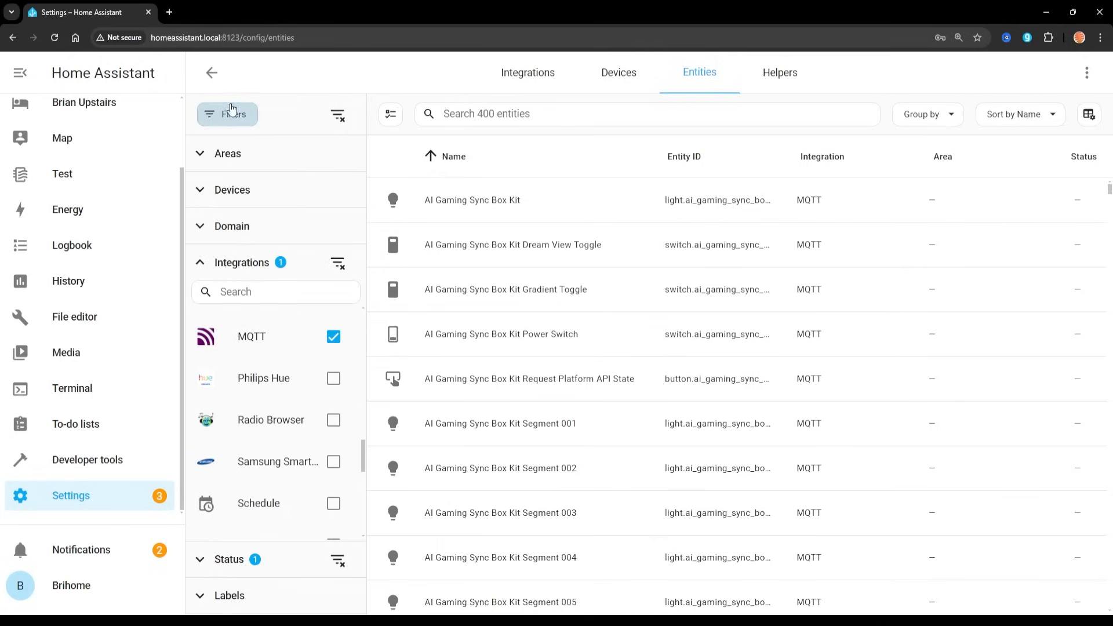
left_click(227, 114)
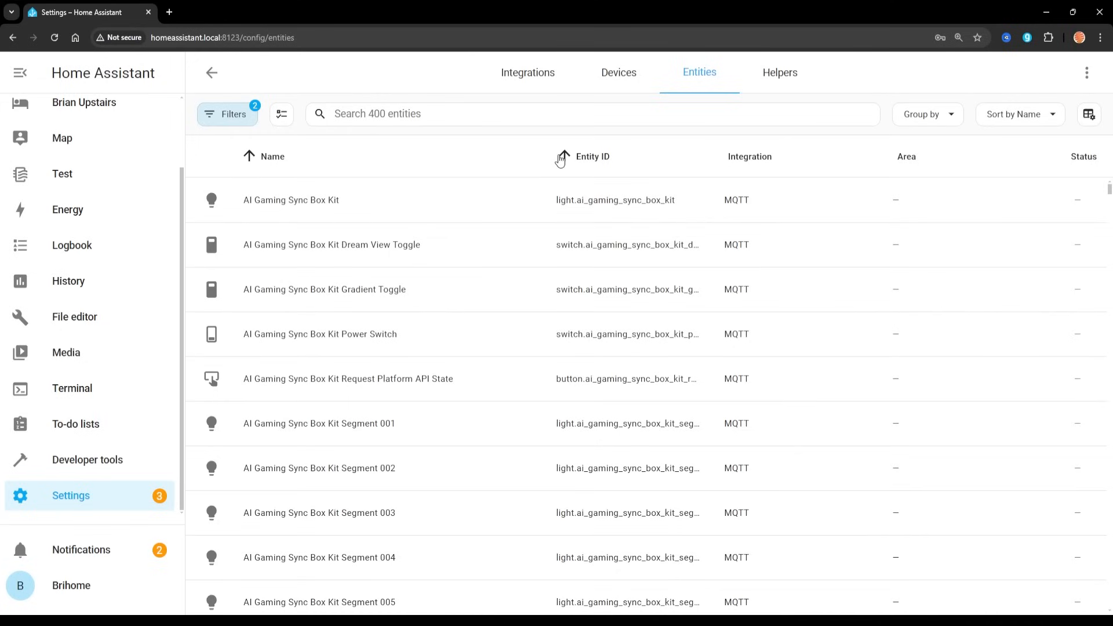
mouse_move(672, 309)
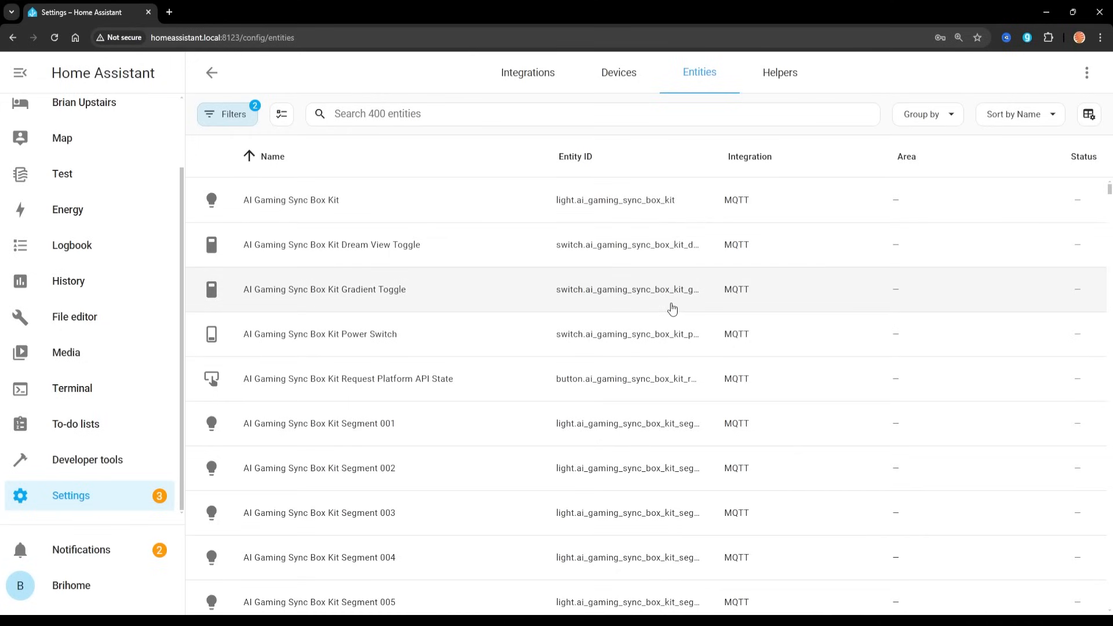
mouse_move(274, 246)
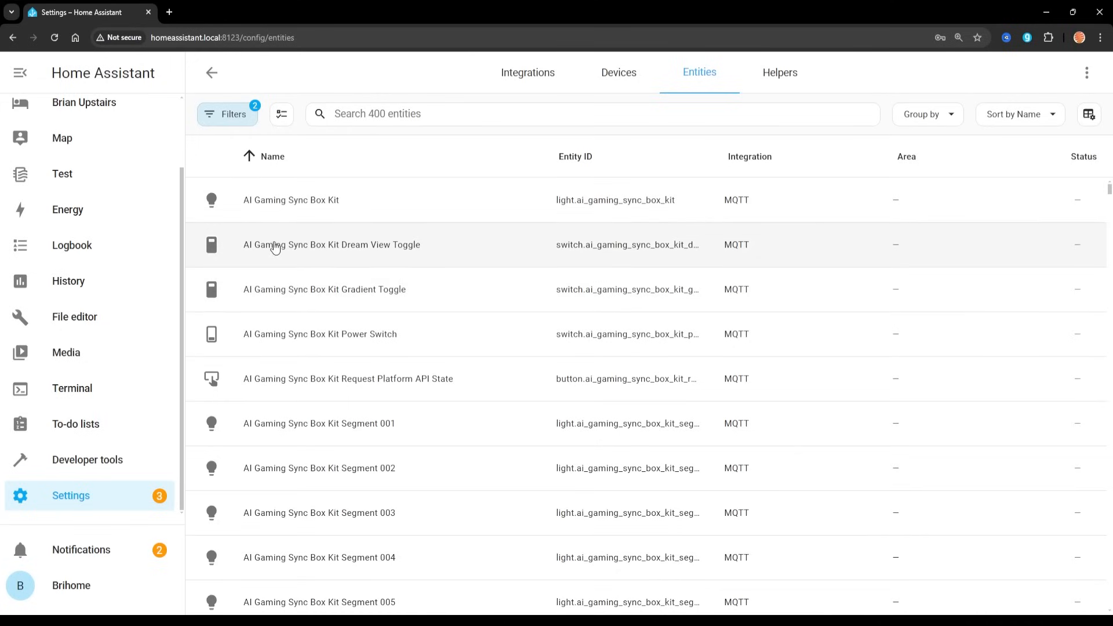
mouse_move(268, 253)
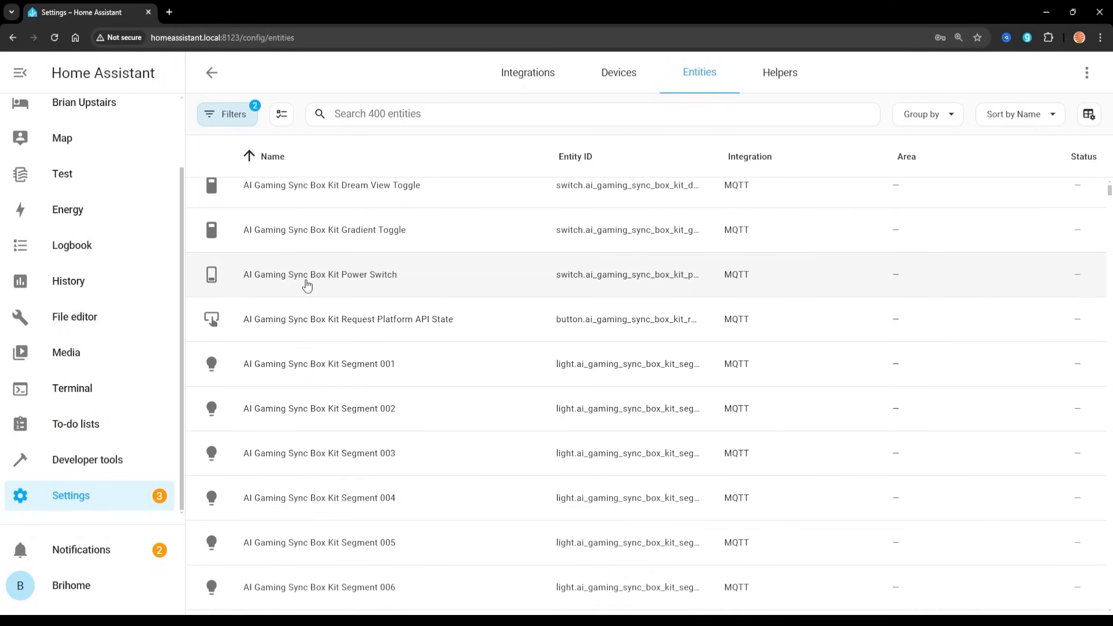
scroll("down", 3)
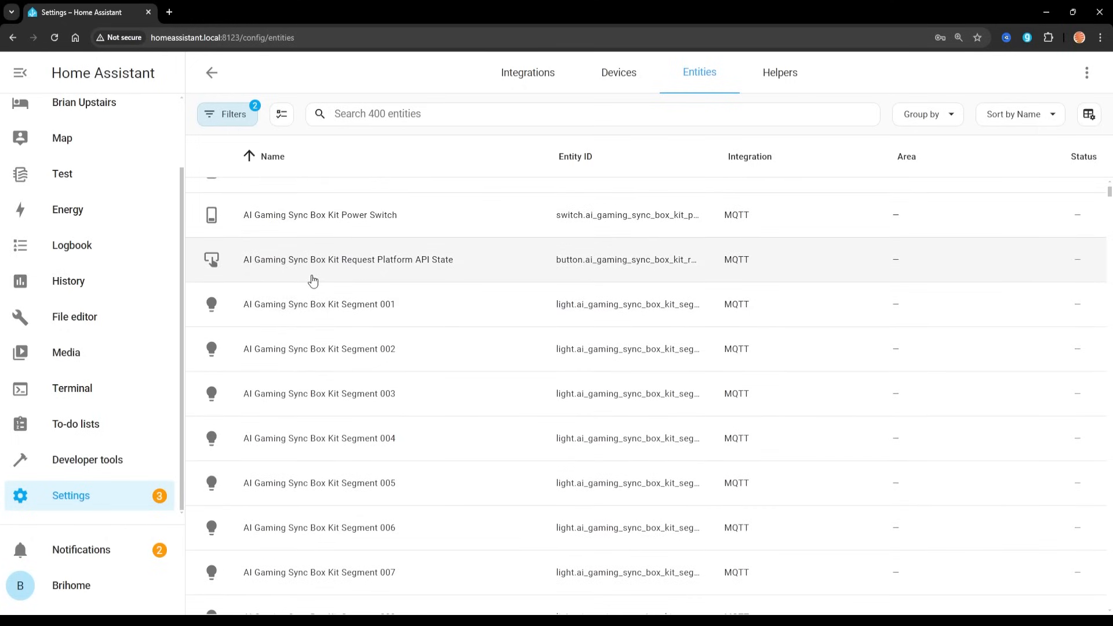
scroll("down", 3)
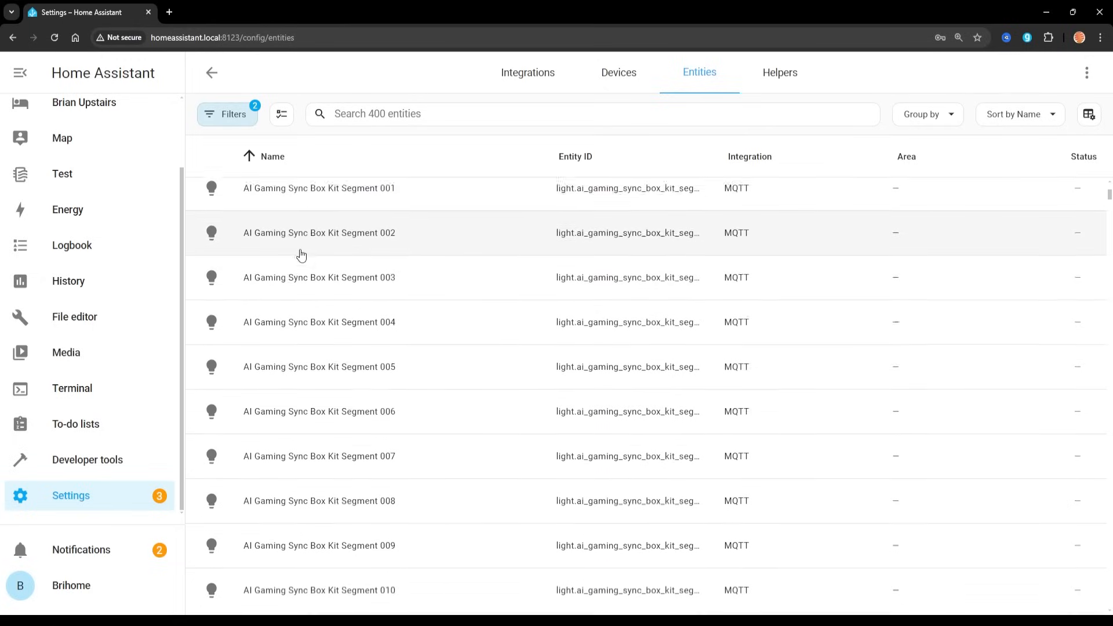
scroll("down", 3)
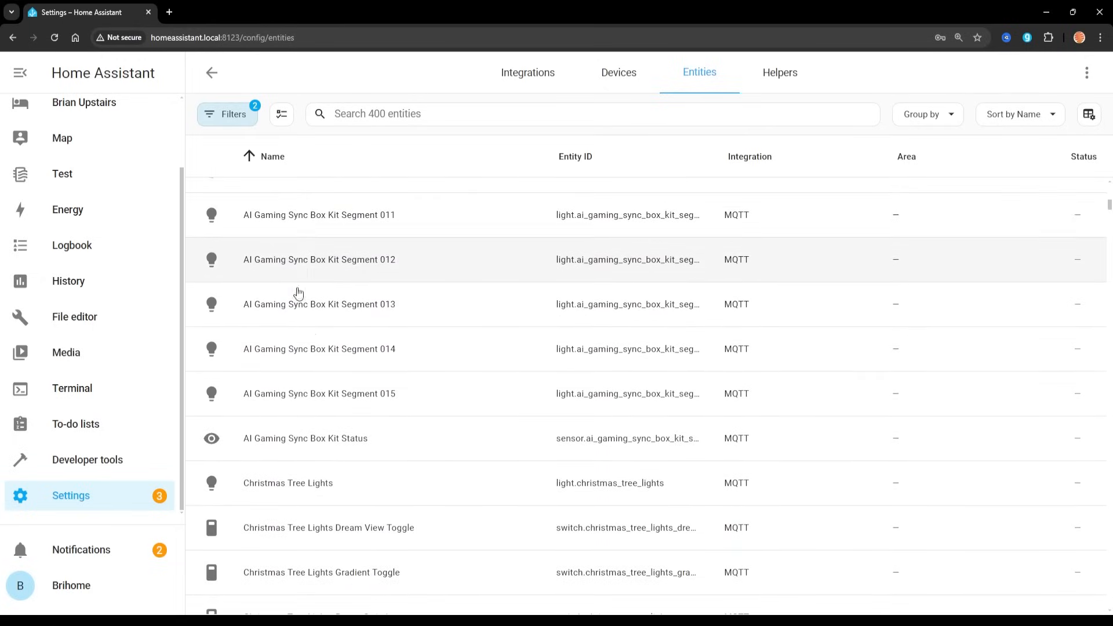
mouse_move(322, 385)
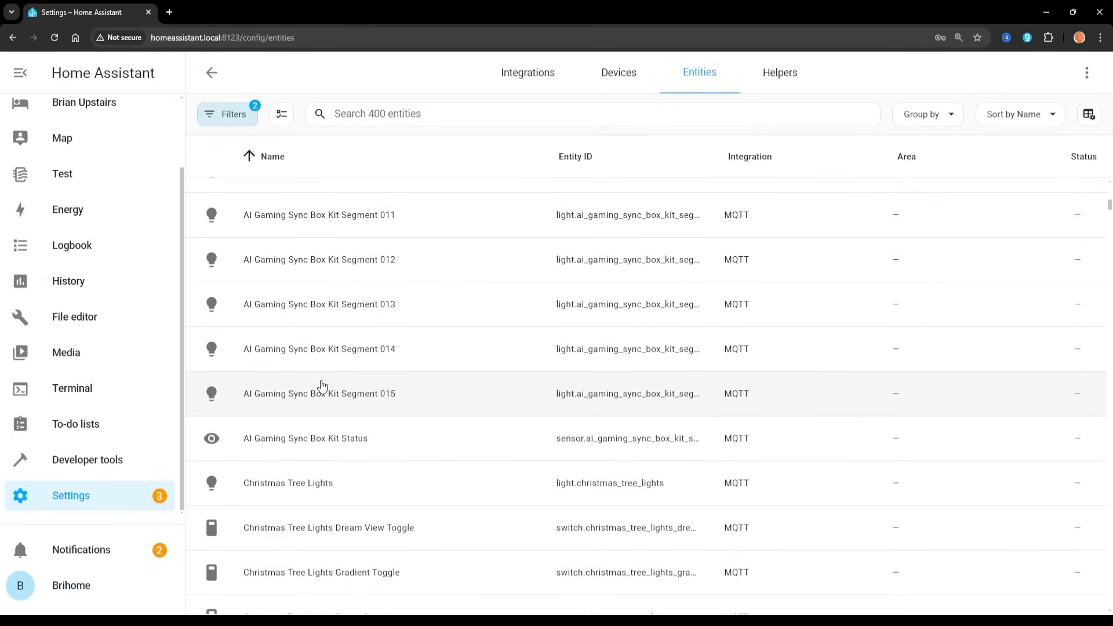
mouse_move(332, 458)
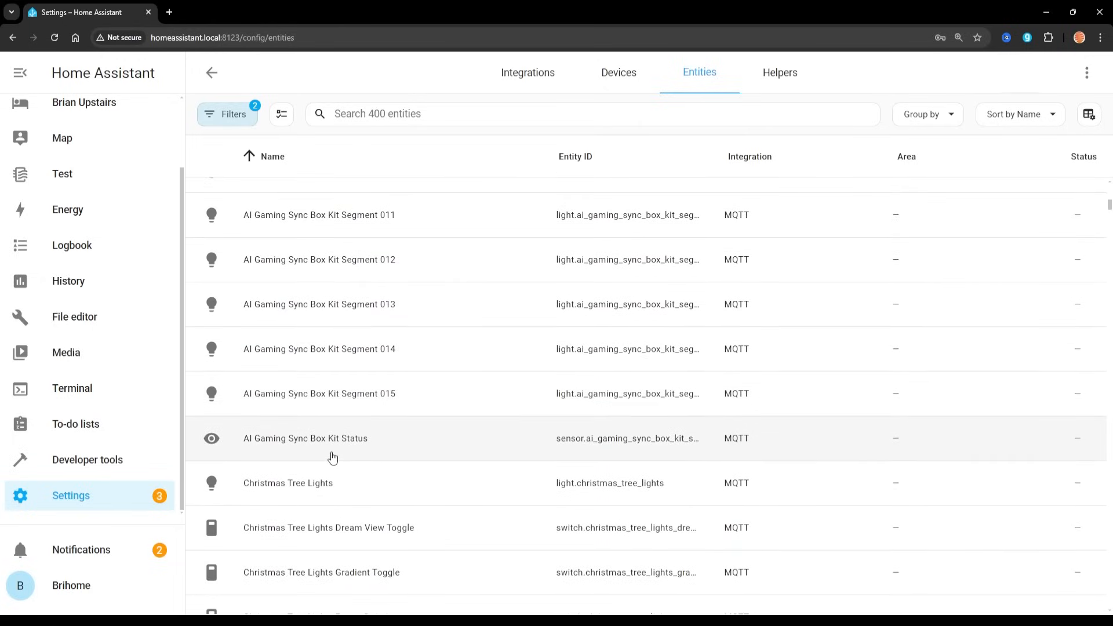
scroll("up", 3)
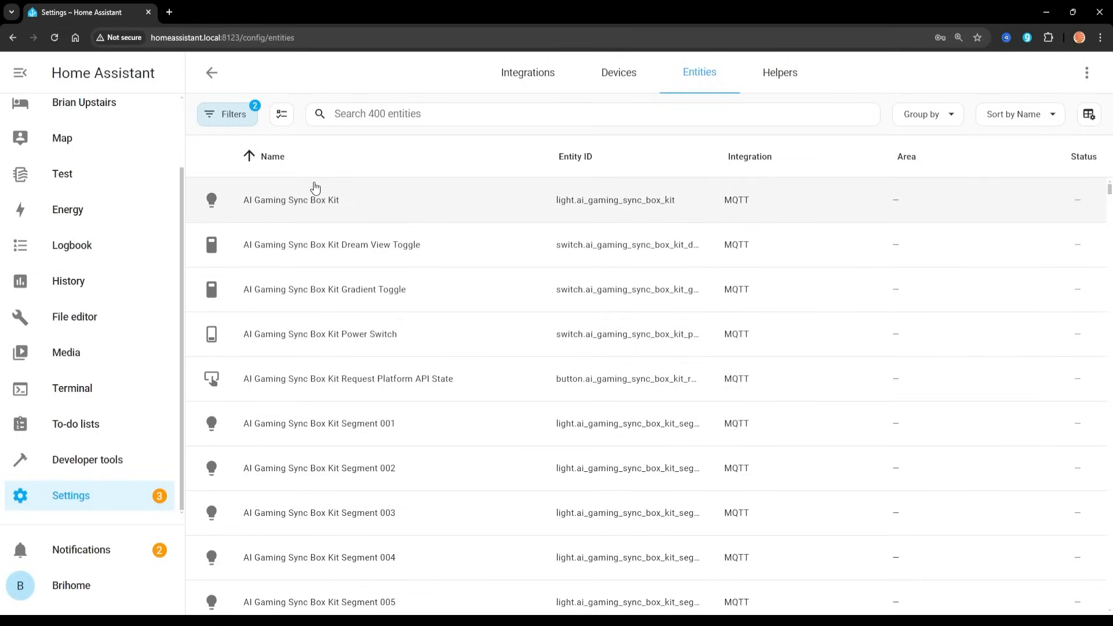
Open the AI Gaming Sync Box Kit light, browse its effects, then close it
left_click(291, 199)
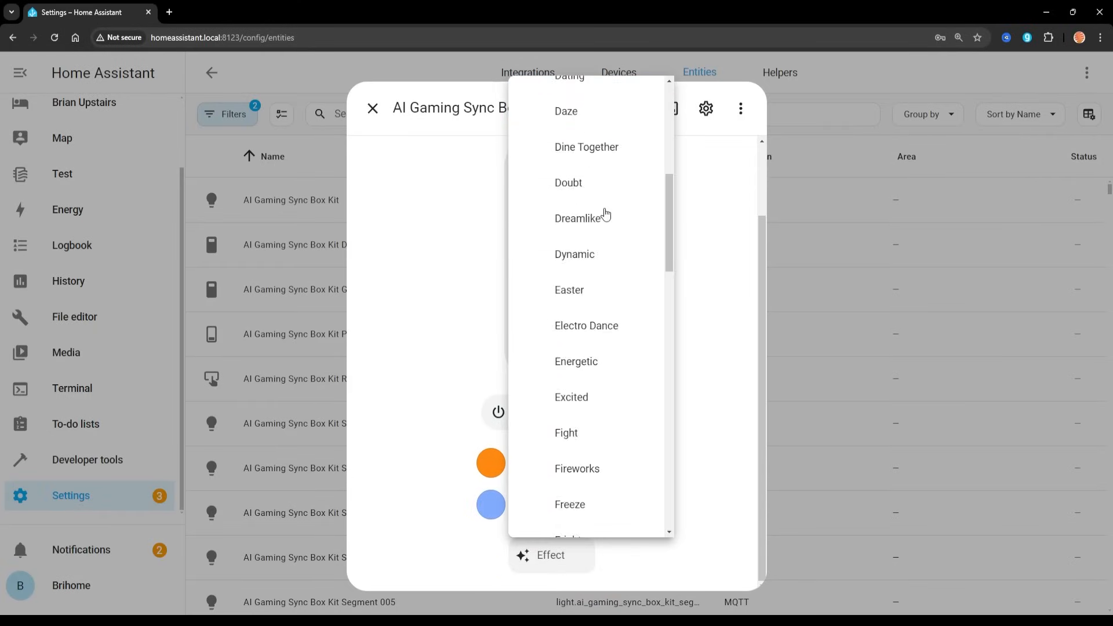
scroll("down", 3)
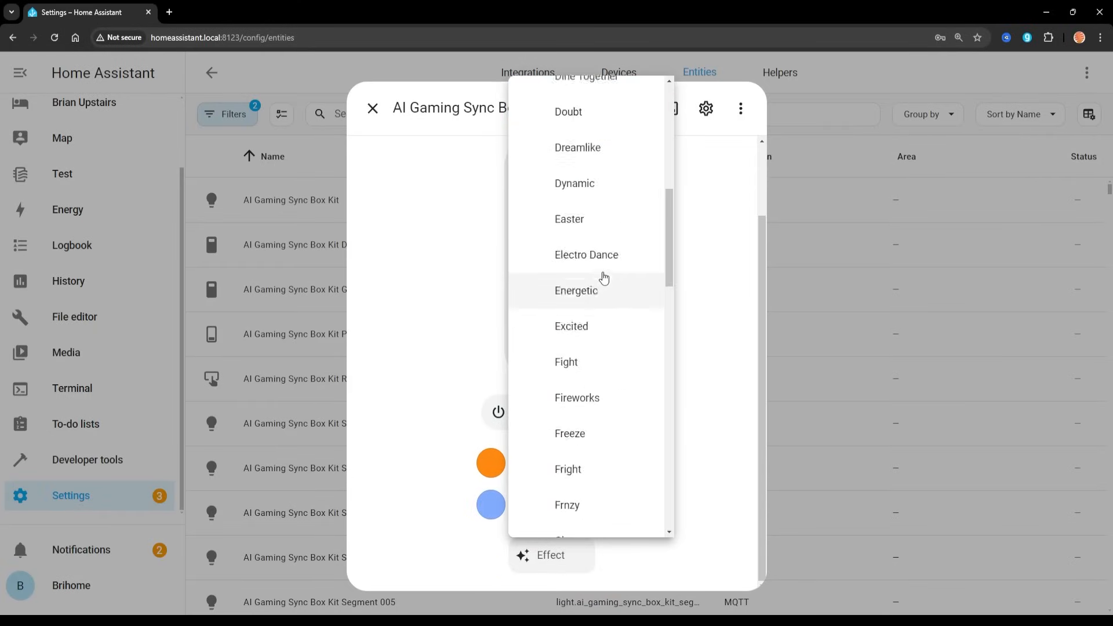
scroll("up", 3)
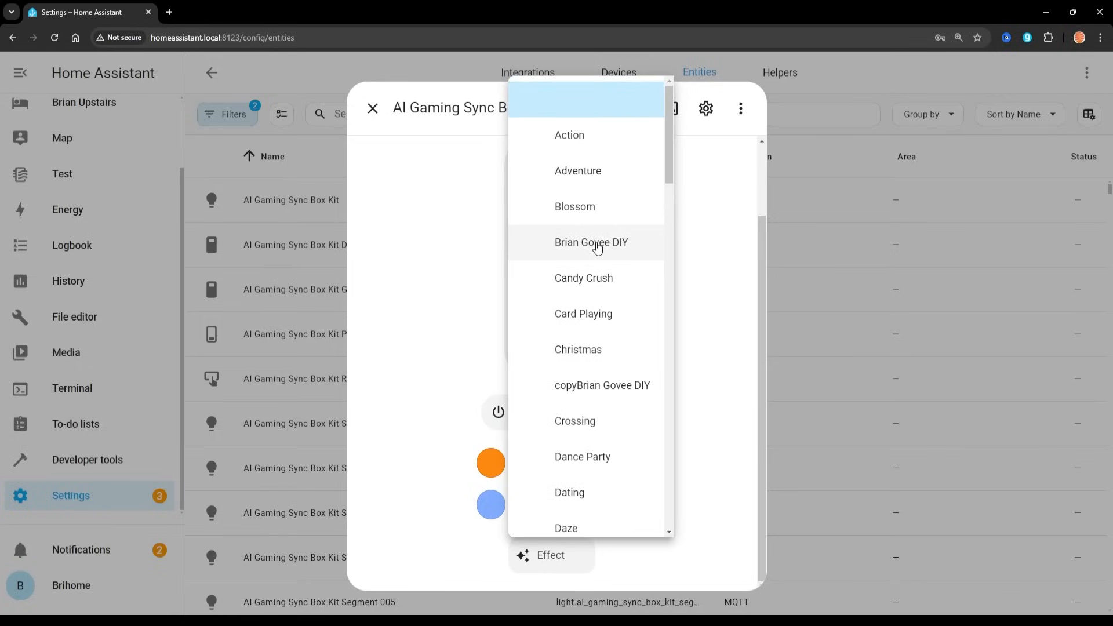
mouse_move(459, 309)
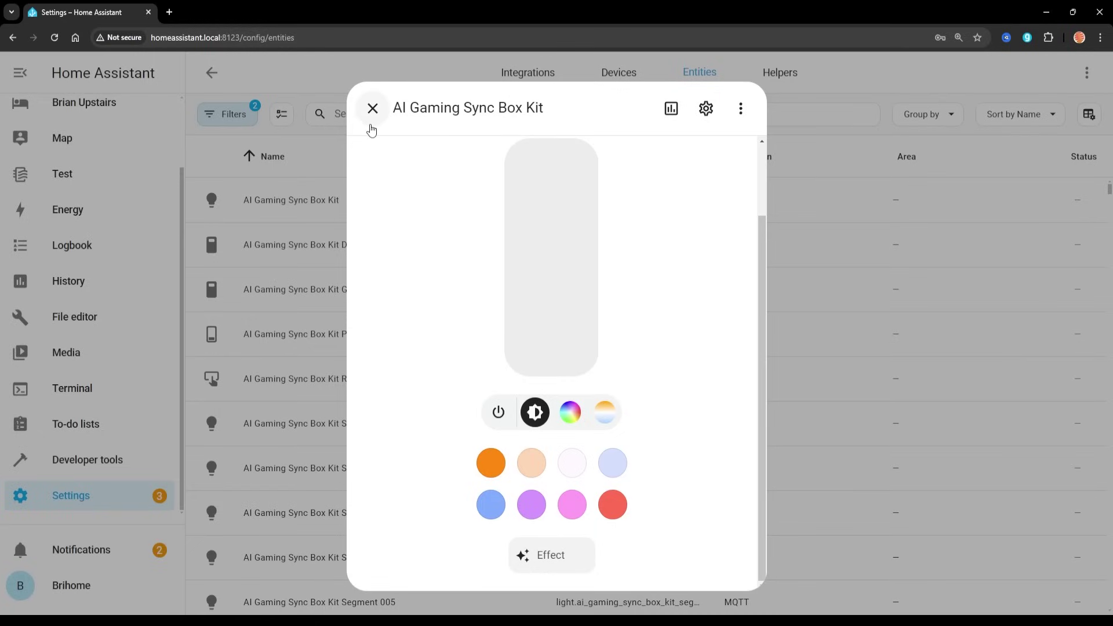
left_click(373, 108)
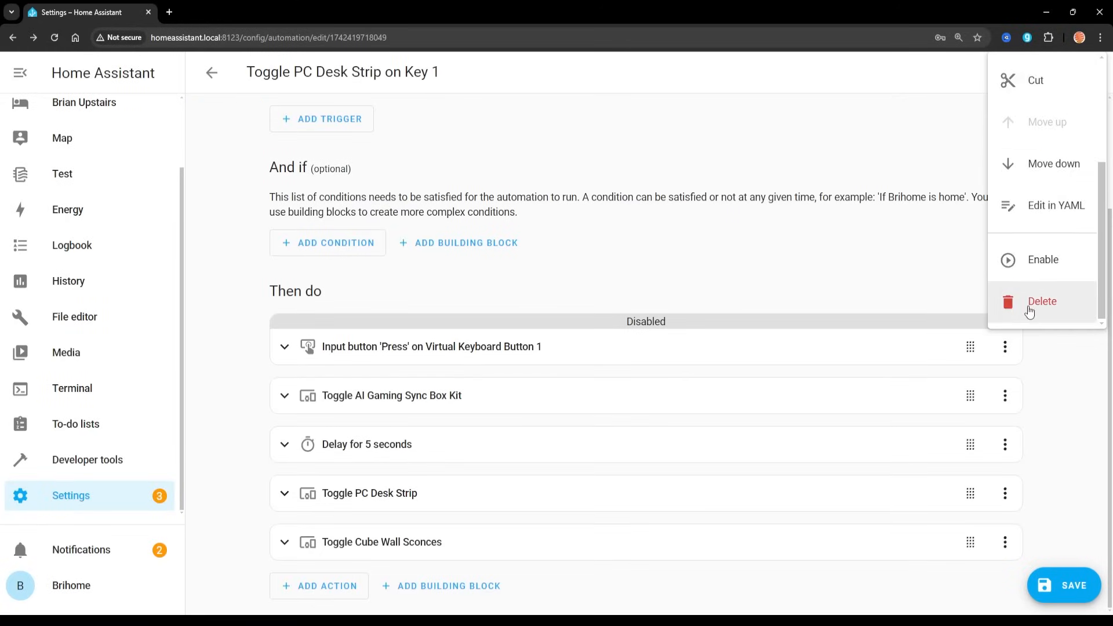
Delete the sync box, delay, PC Desk Strip and Cube Wall Sconces actions
left_click(1041, 301)
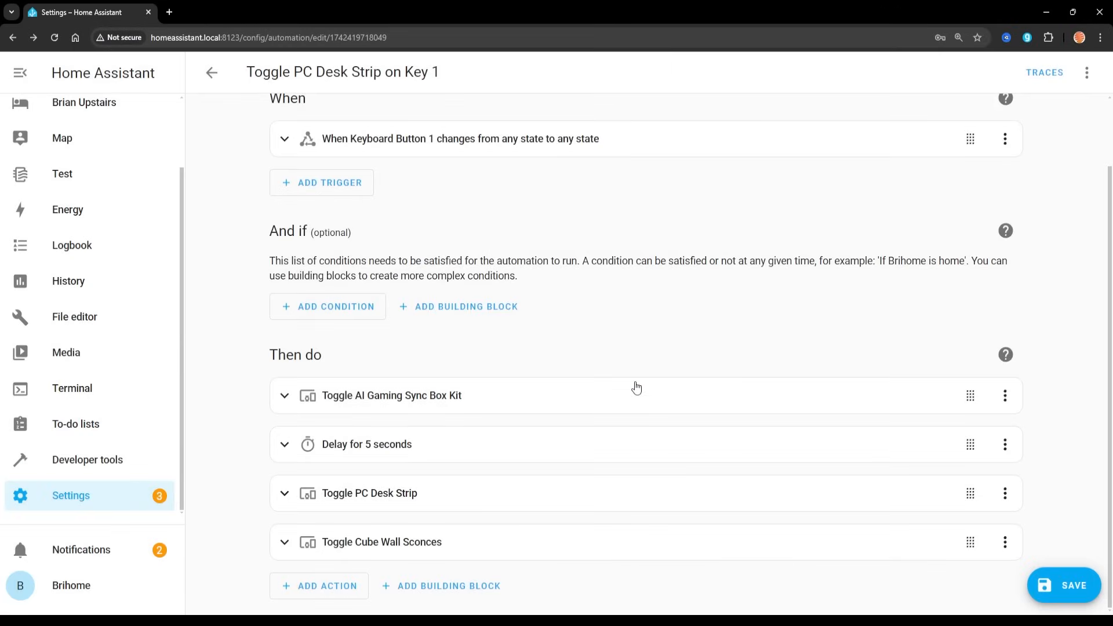
mouse_move(953, 427)
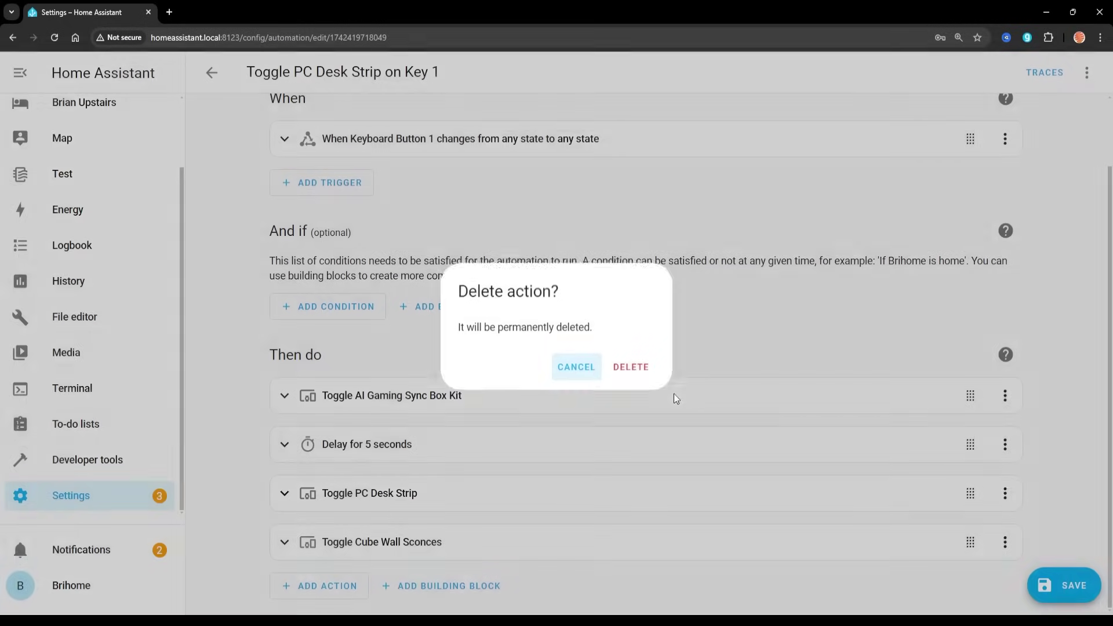
left_click(631, 366)
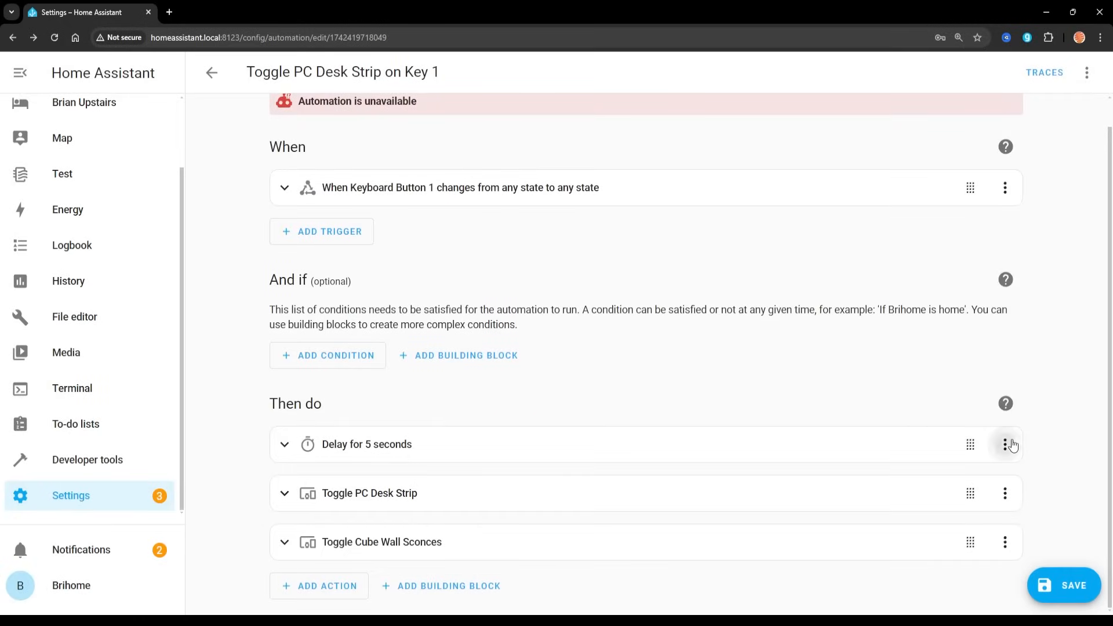
left_click(1005, 445)
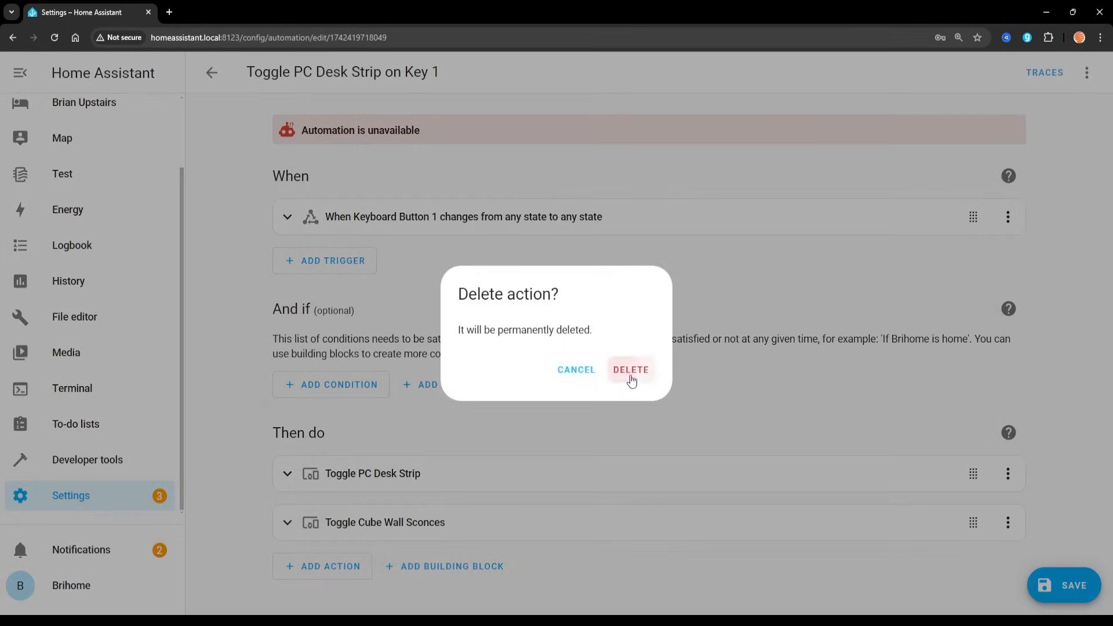
left_click(631, 369)
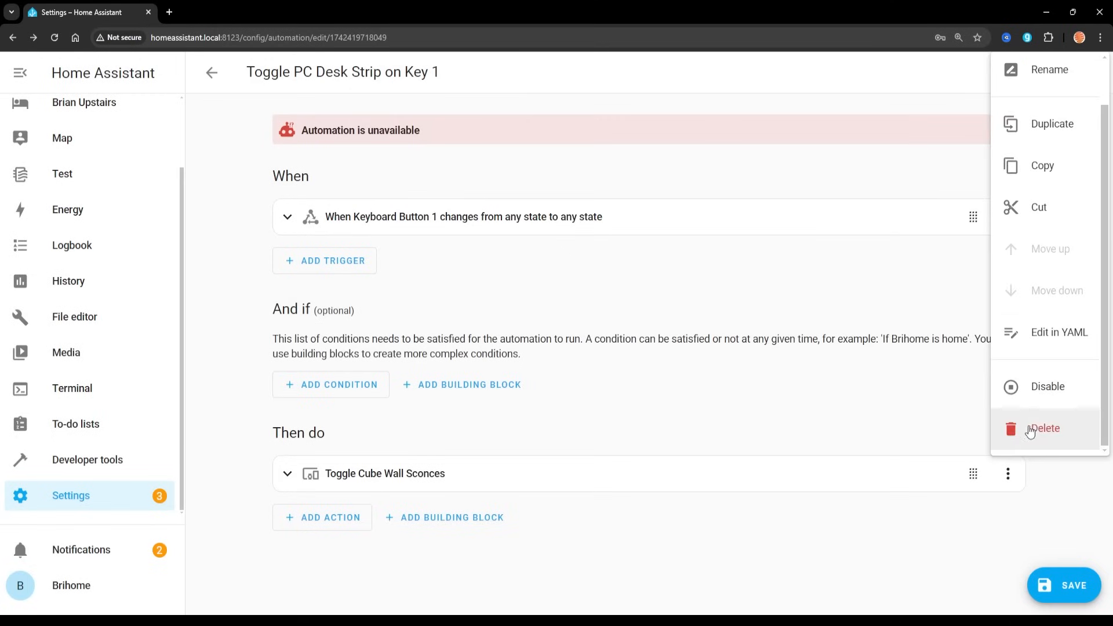
left_click(1044, 428)
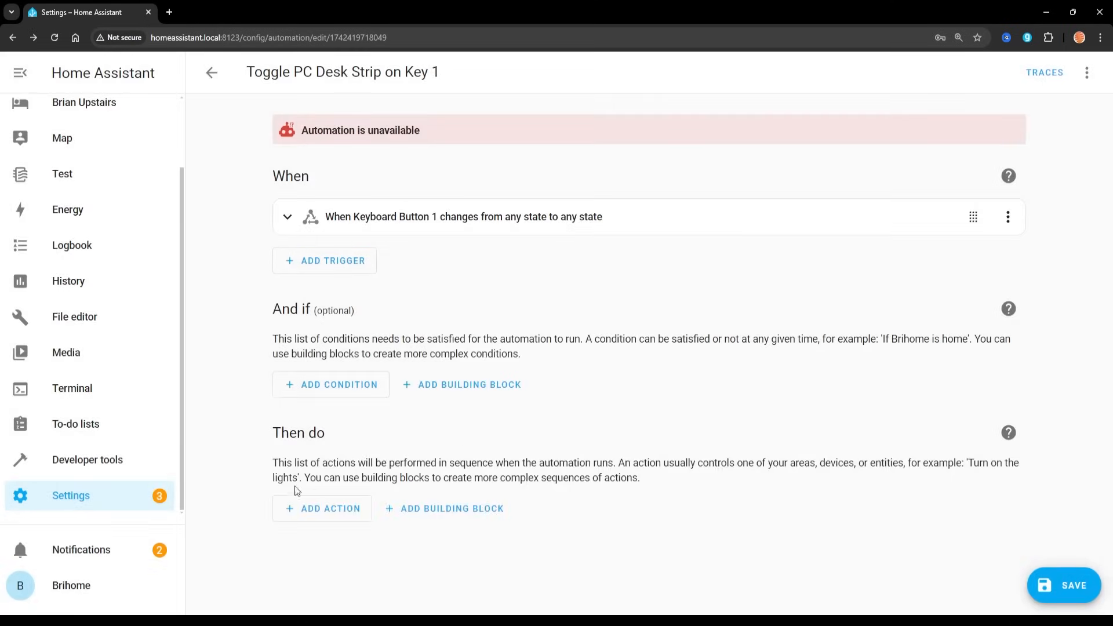
left_click(322, 509)
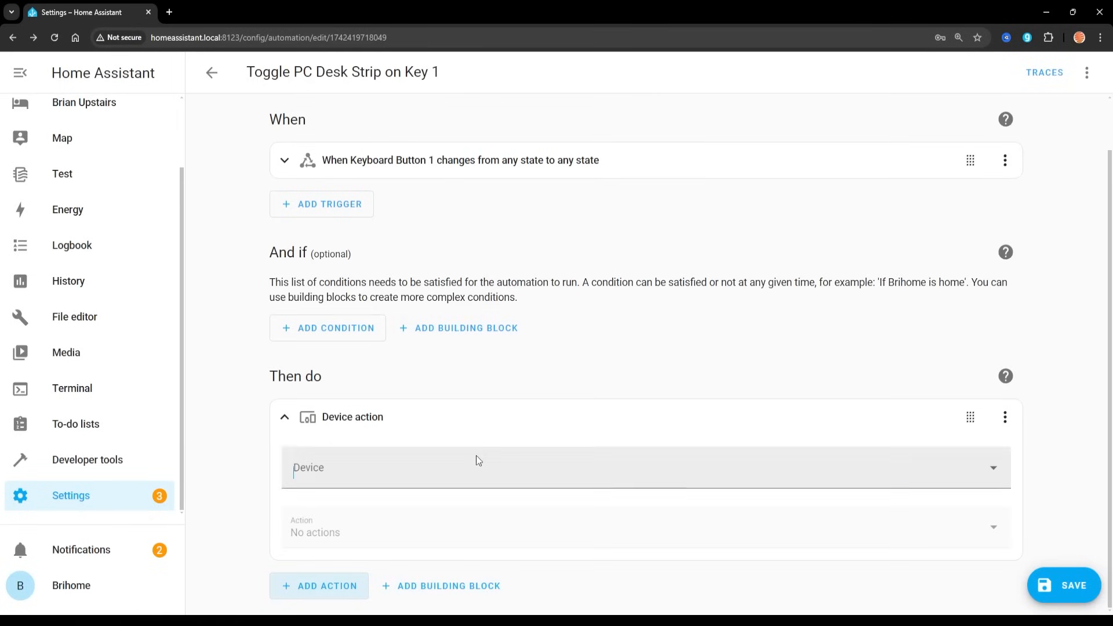
Pick 'AI Gaming Sync Box Kit' for a new device action and browse its actions
type("AI Gamin")
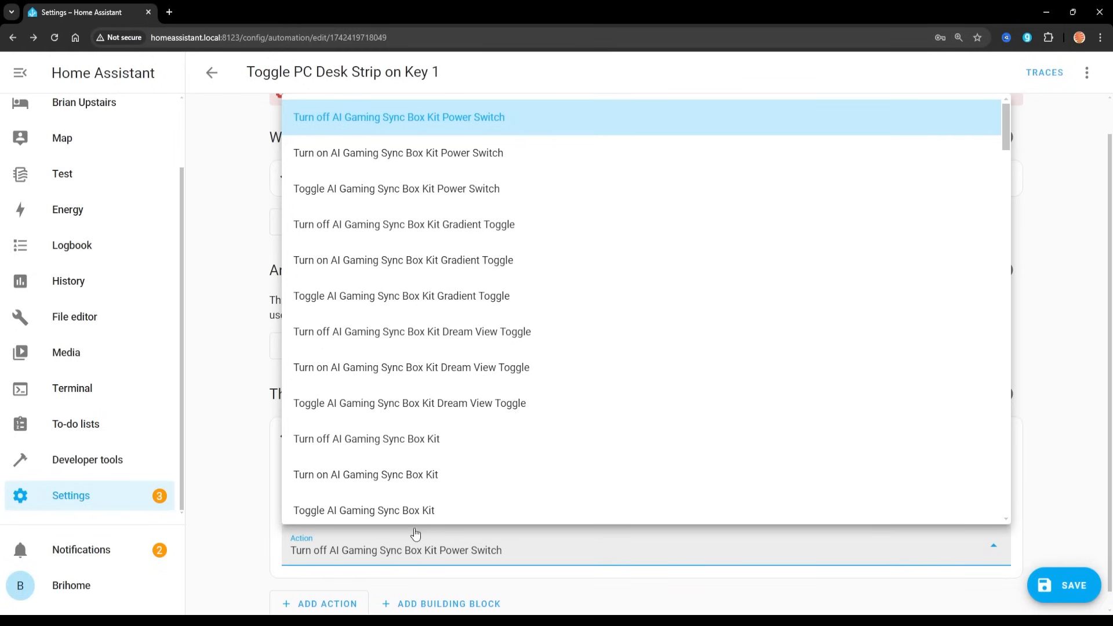
scroll("down", 3)
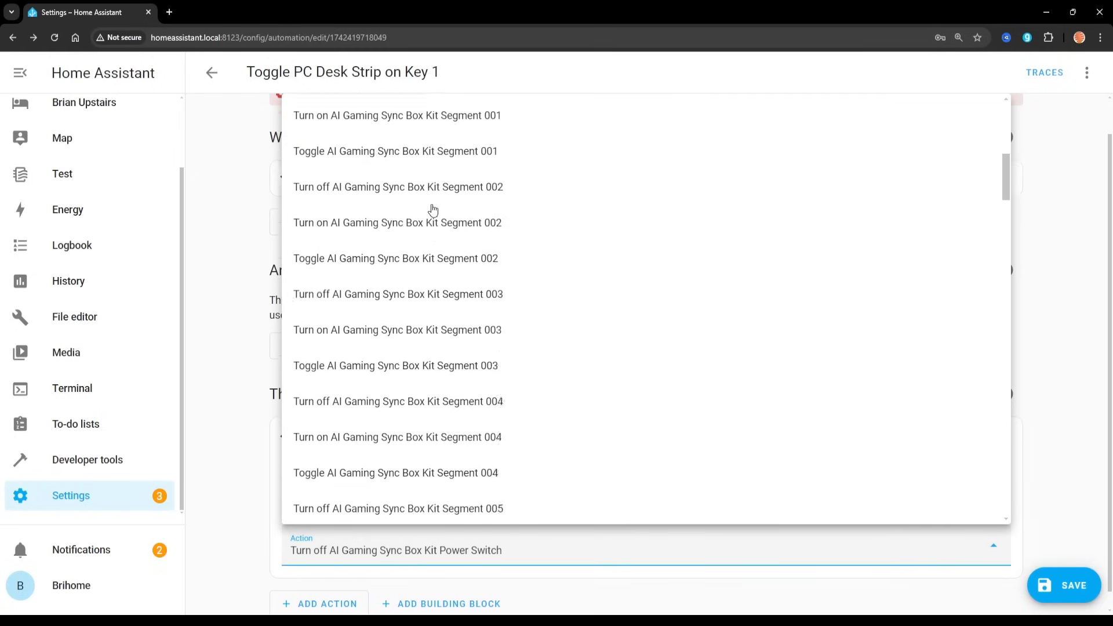
scroll("down", 3)
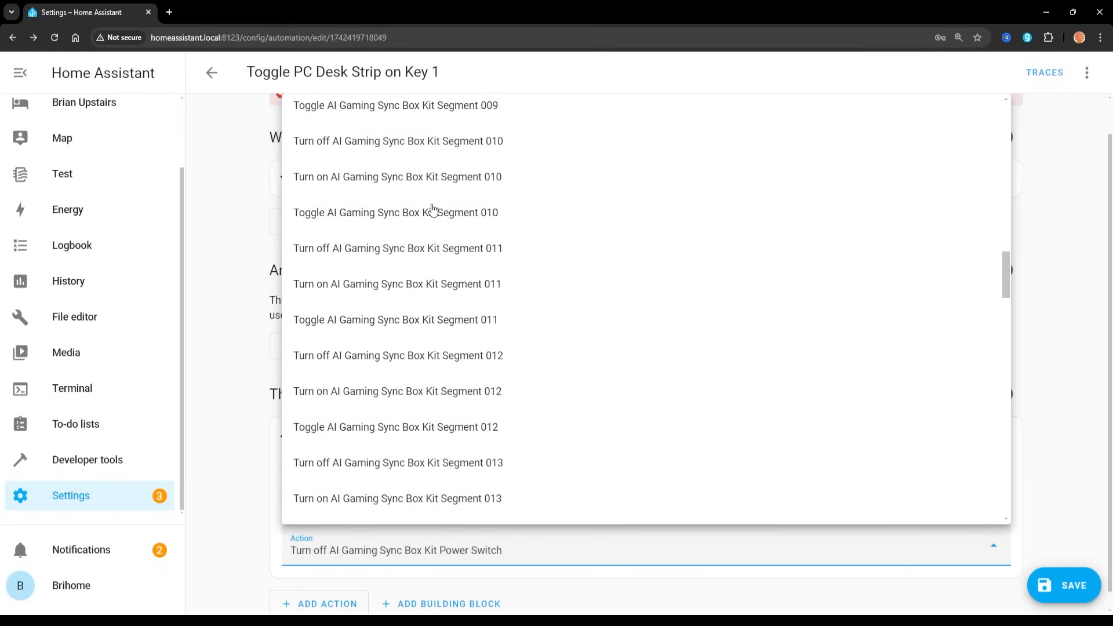
scroll("down", 3)
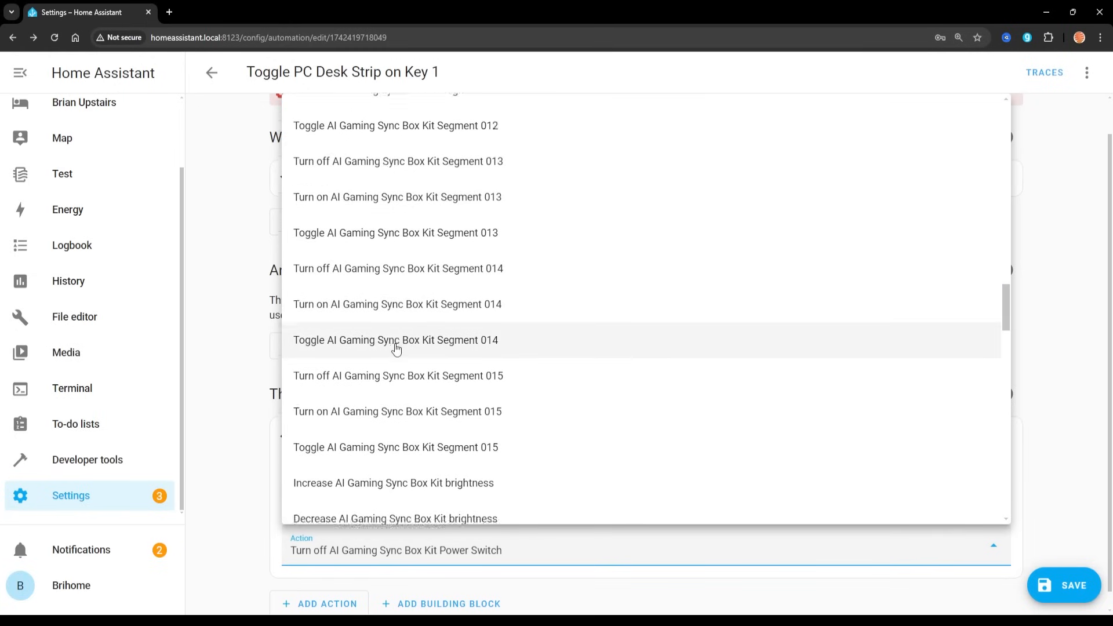
scroll("down", 3)
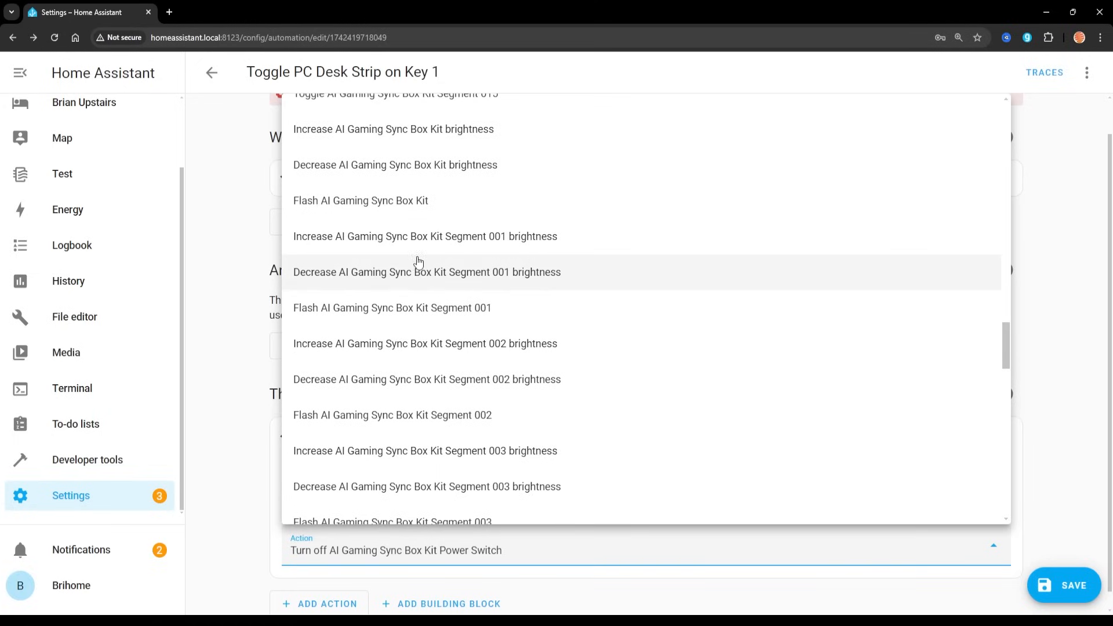
mouse_move(428, 241)
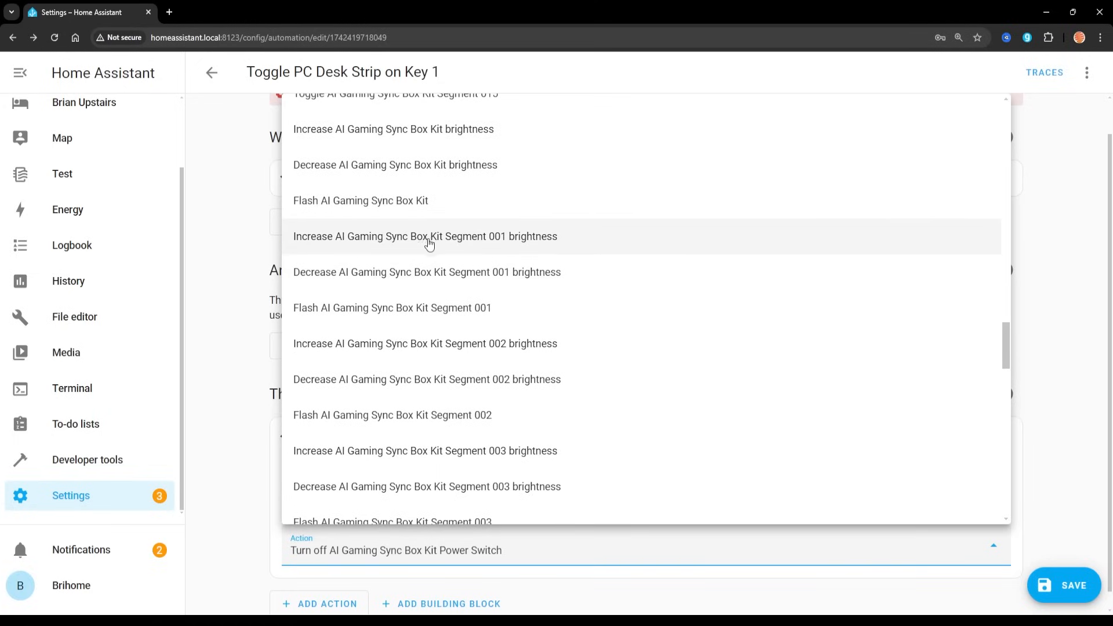
scroll("down", 3)
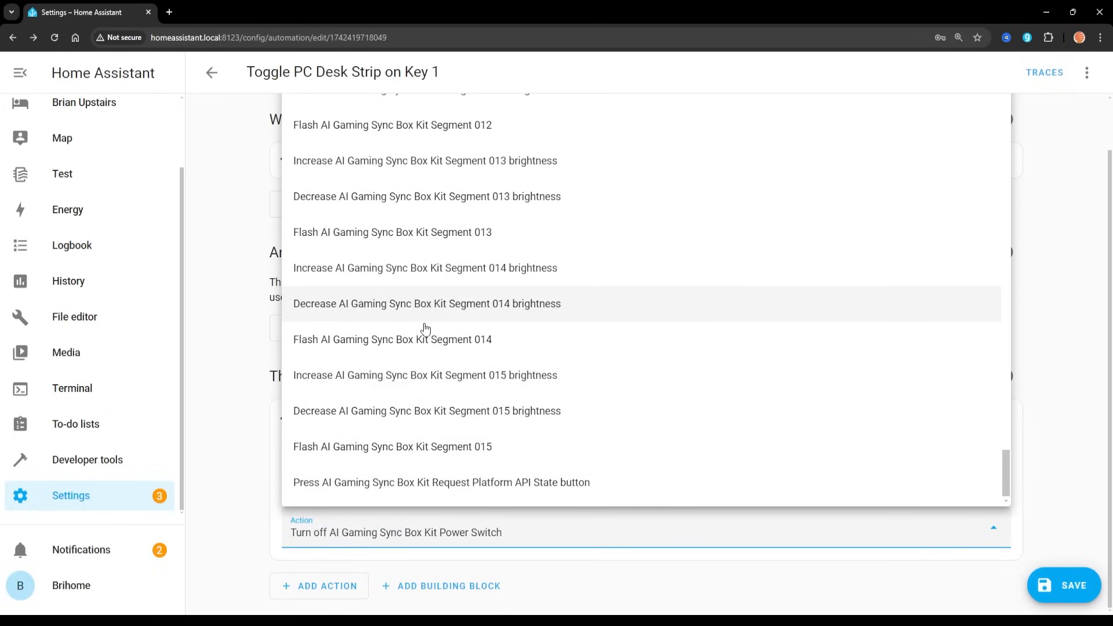
scroll("up", 3)
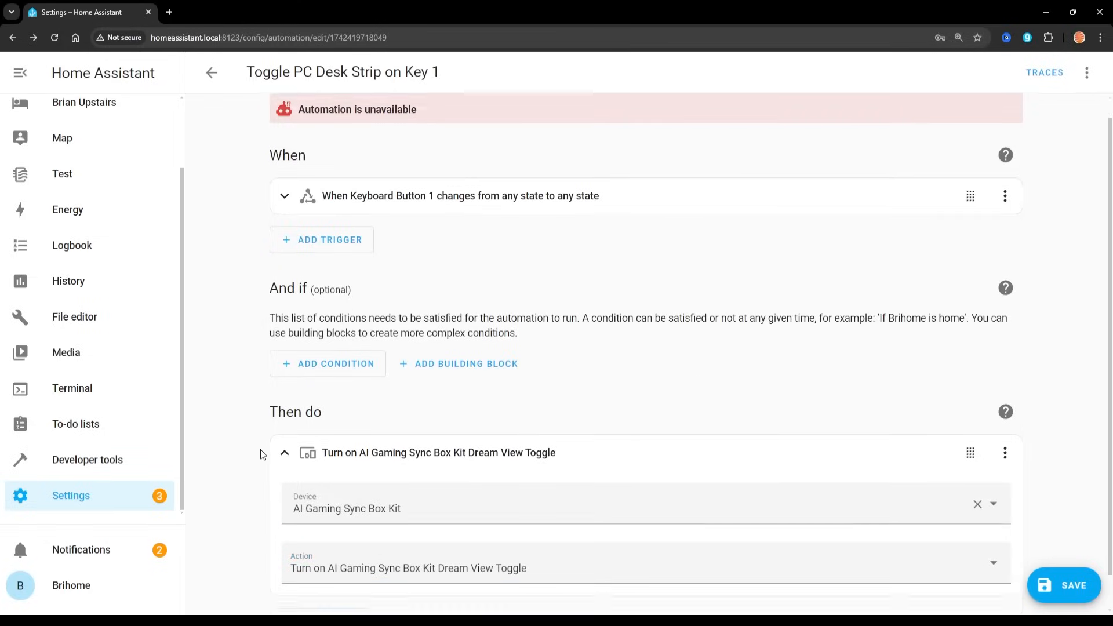
Set the action to turn on the Dream View Toggle, save, and return to automations
scroll("down", 3)
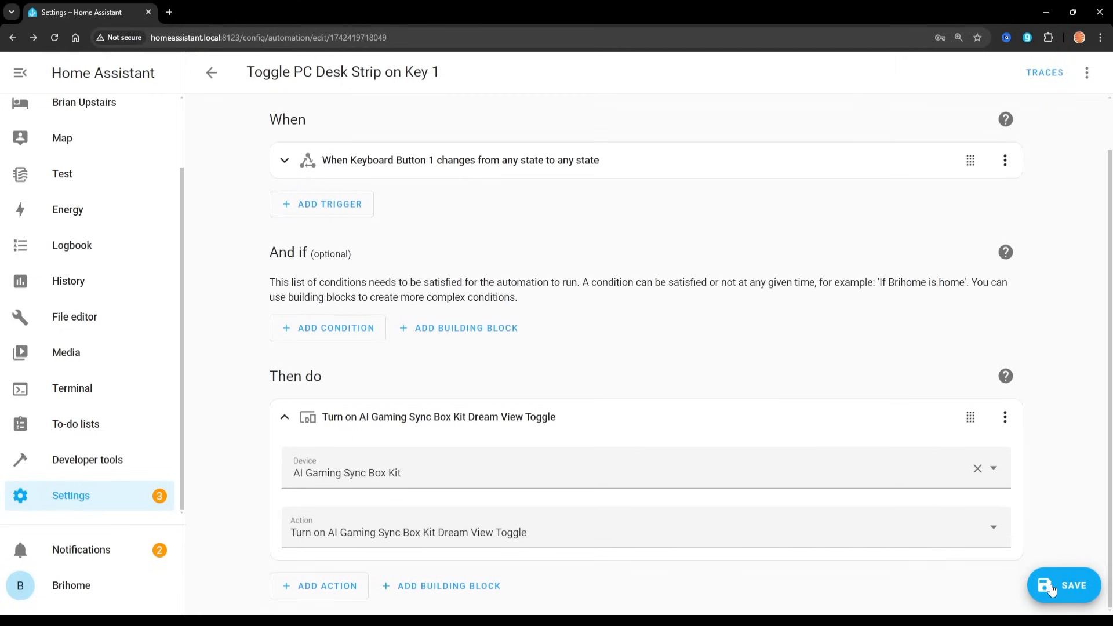
left_click(1065, 585)
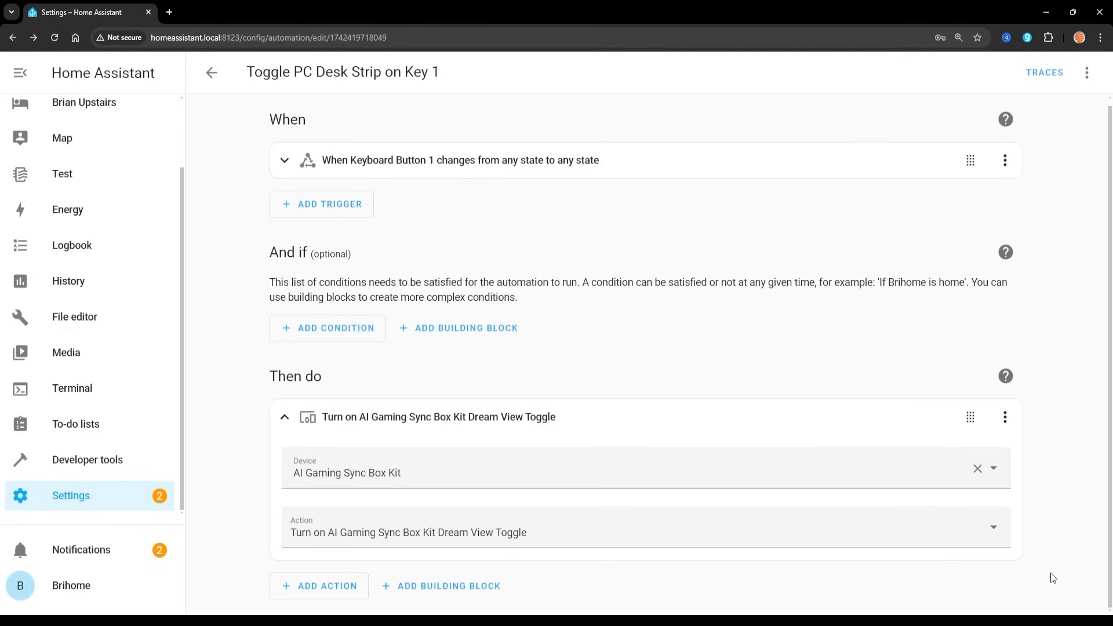
left_click(211, 73)
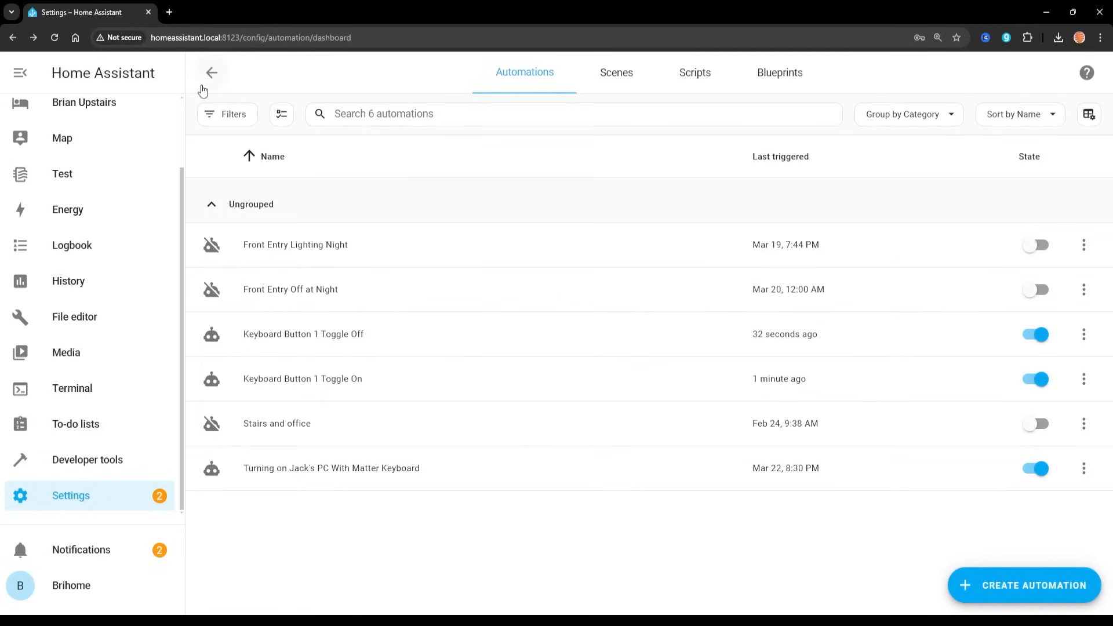
mouse_move(455, 218)
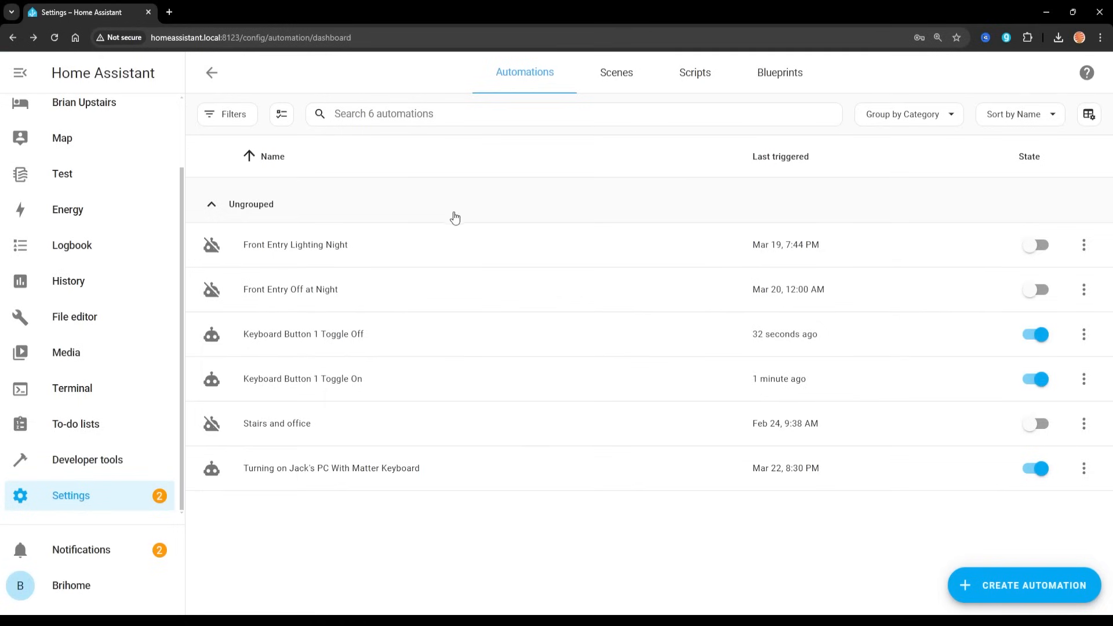
mouse_move(276, 408)
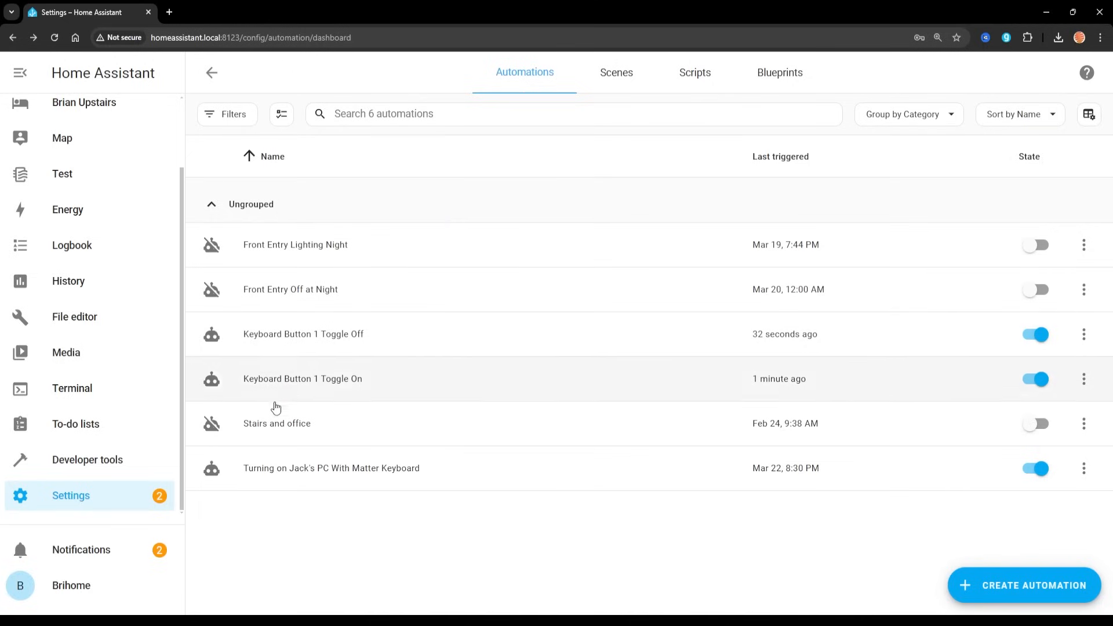
Open the 'Keyboard Button 1 Toggle On' automation
left_click(303, 378)
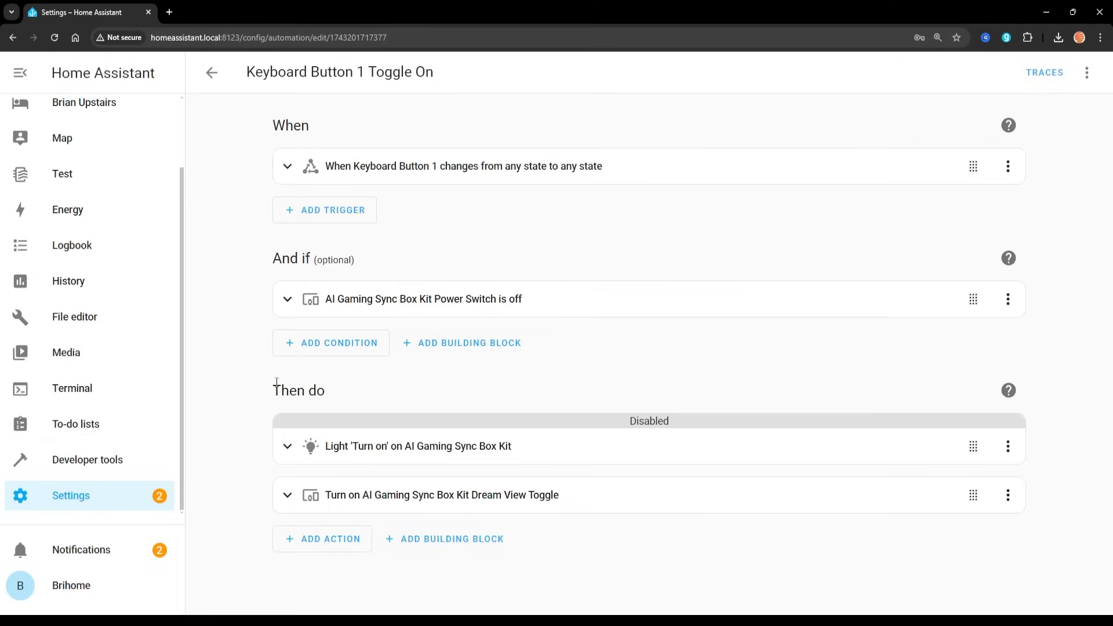
mouse_move(236, 372)
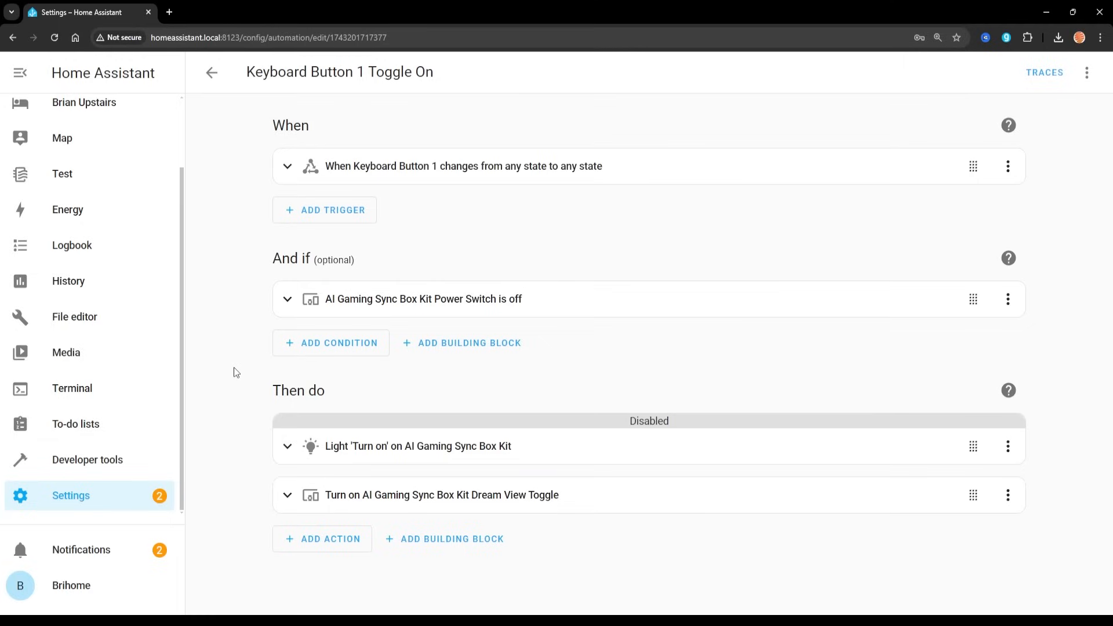
mouse_move(301, 189)
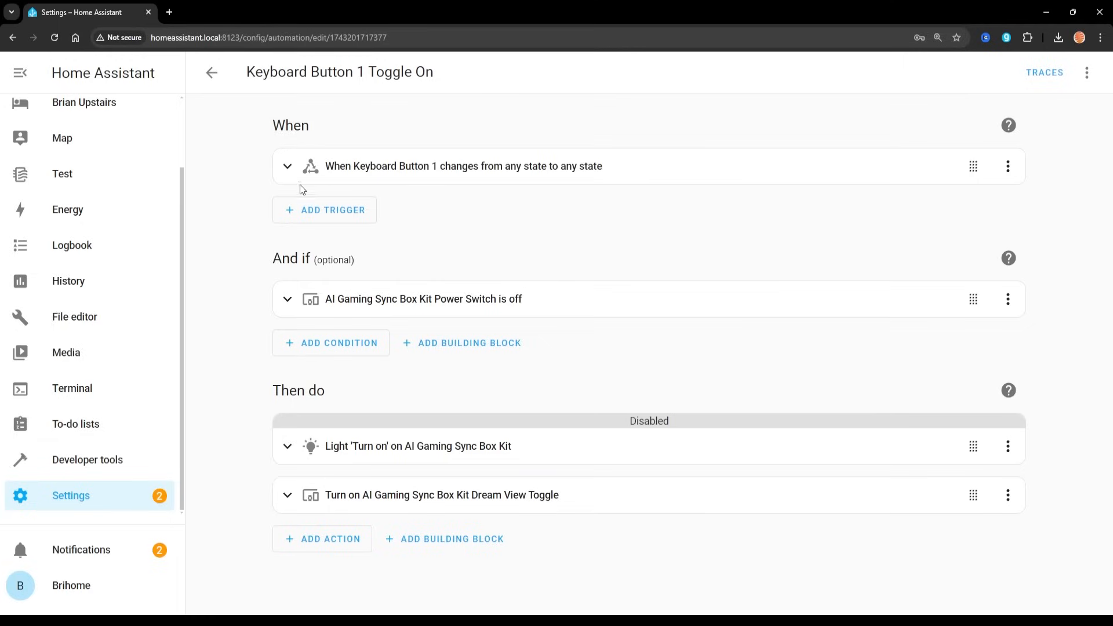
mouse_move(292, 177)
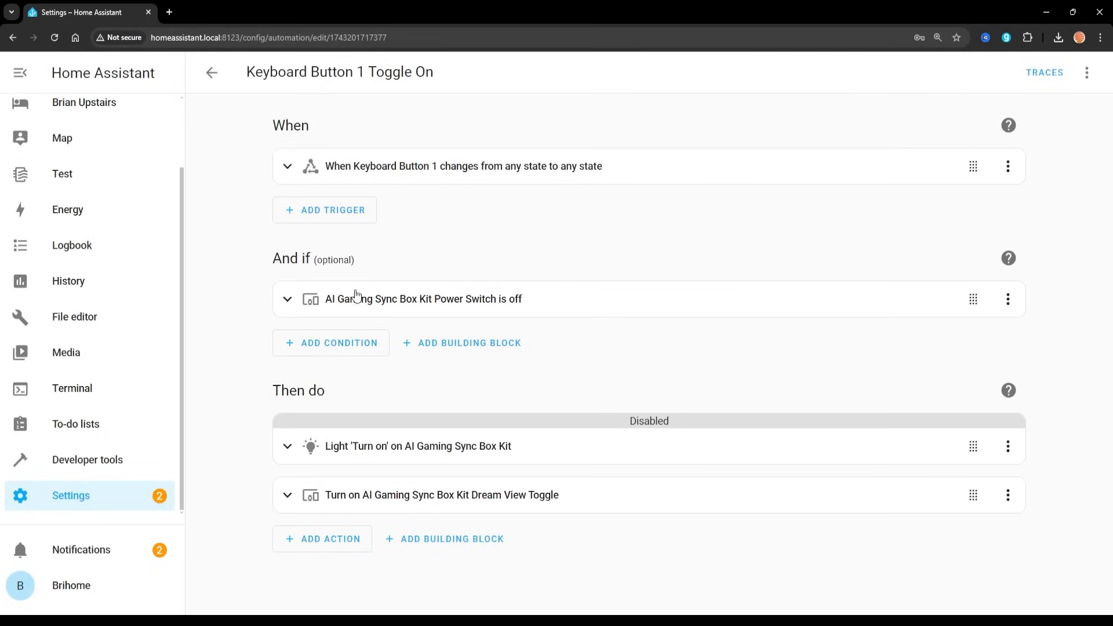
mouse_move(345, 311)
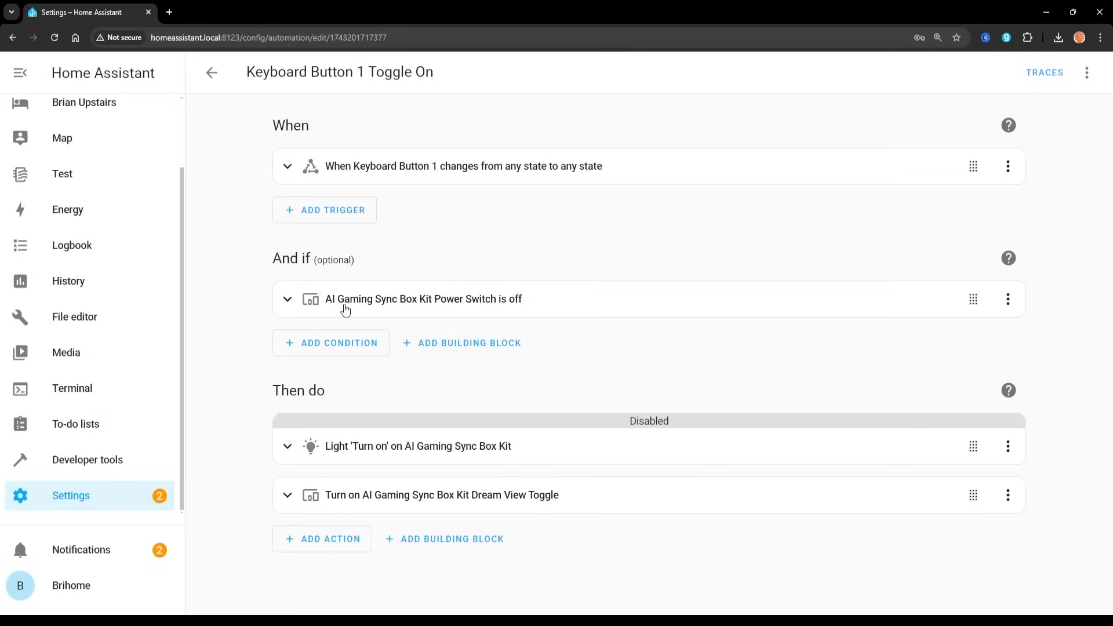
mouse_move(528, 452)
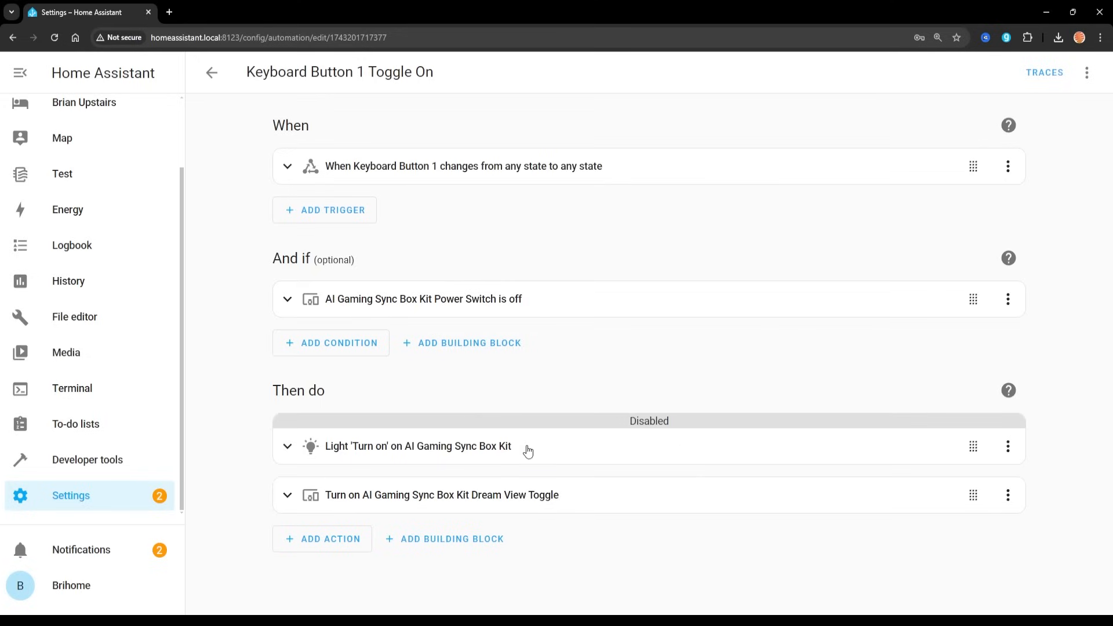
mouse_move(402, 503)
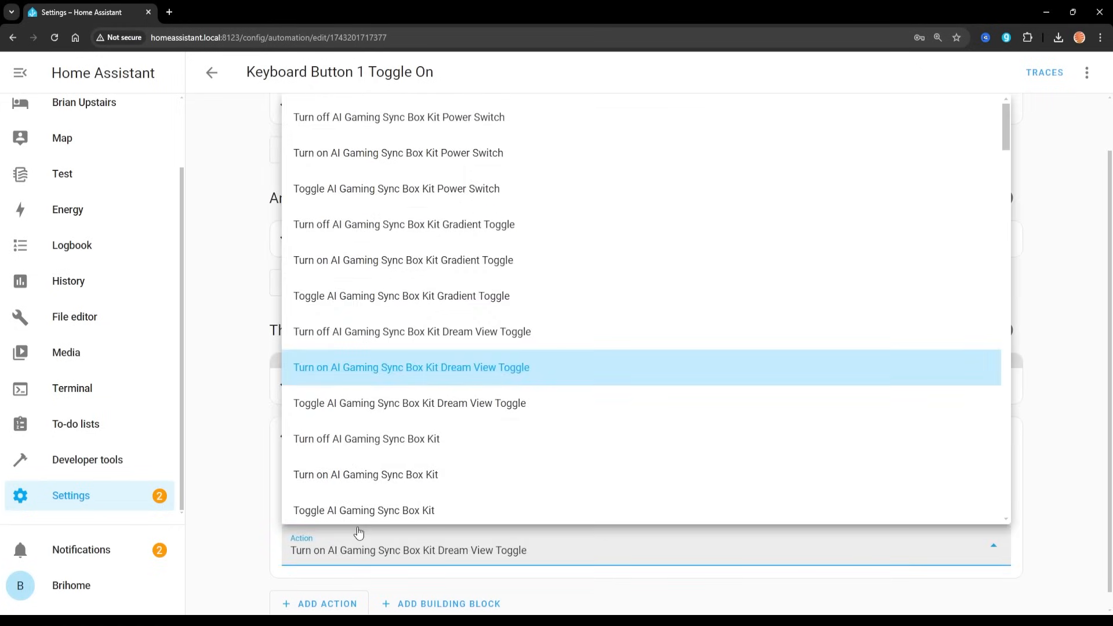
mouse_move(349, 367)
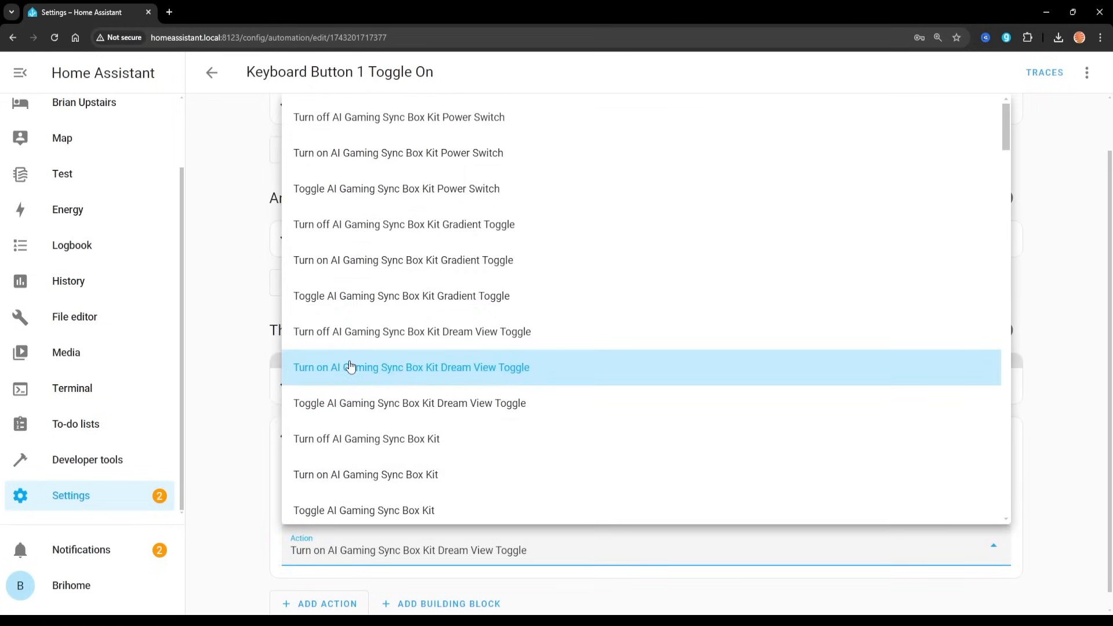
mouse_move(344, 410)
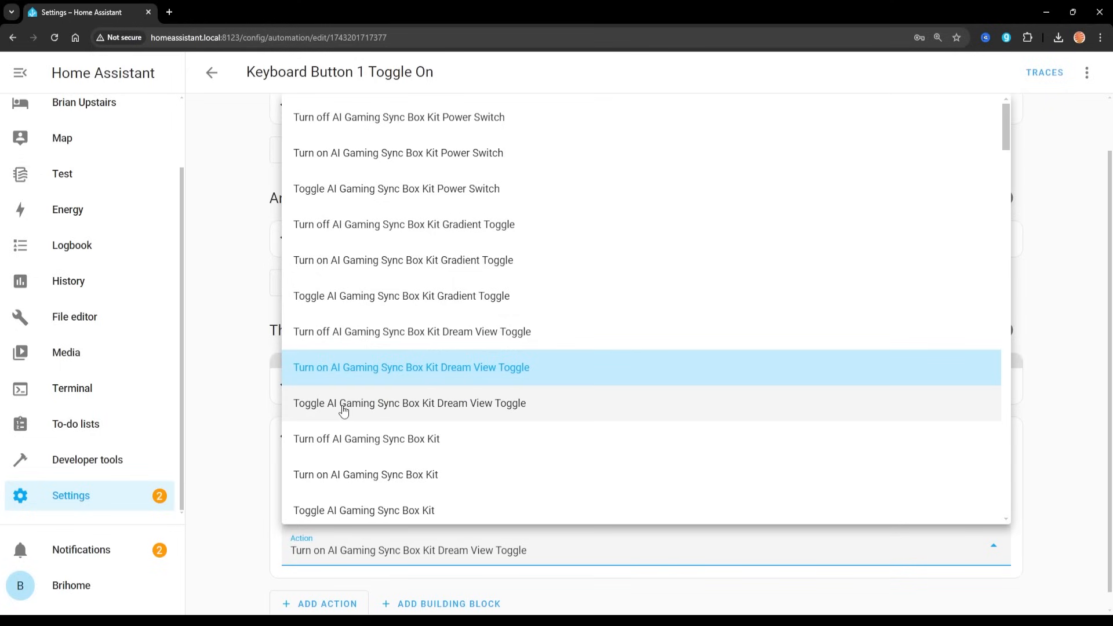
Keep 'Turn on Dream View Toggle' as the action and return to the automations list
left_click(411, 367)
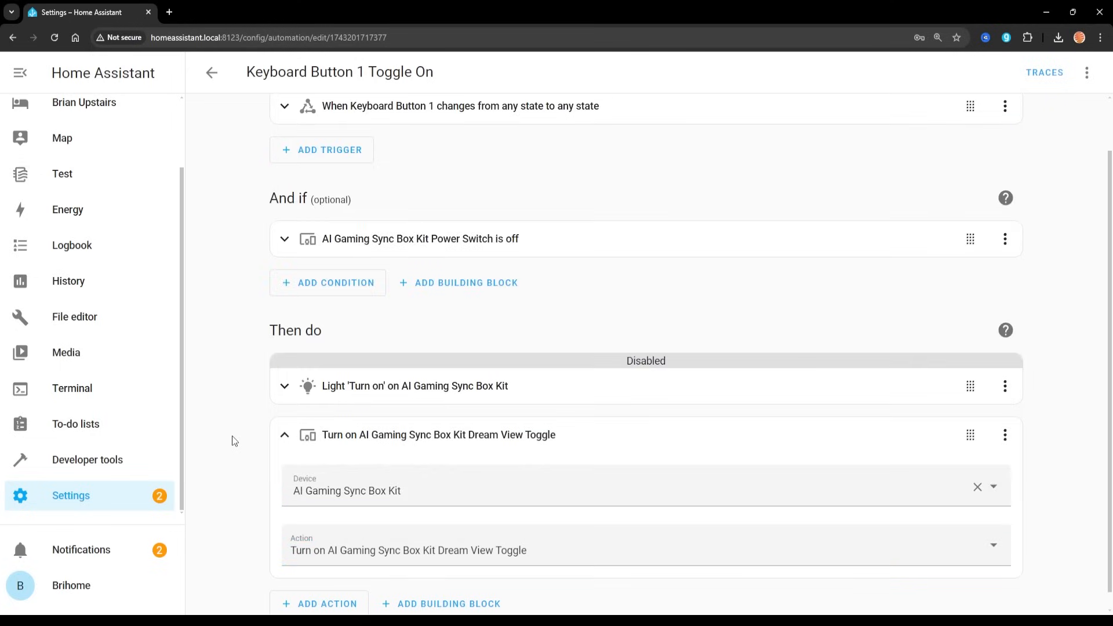
mouse_move(314, 464)
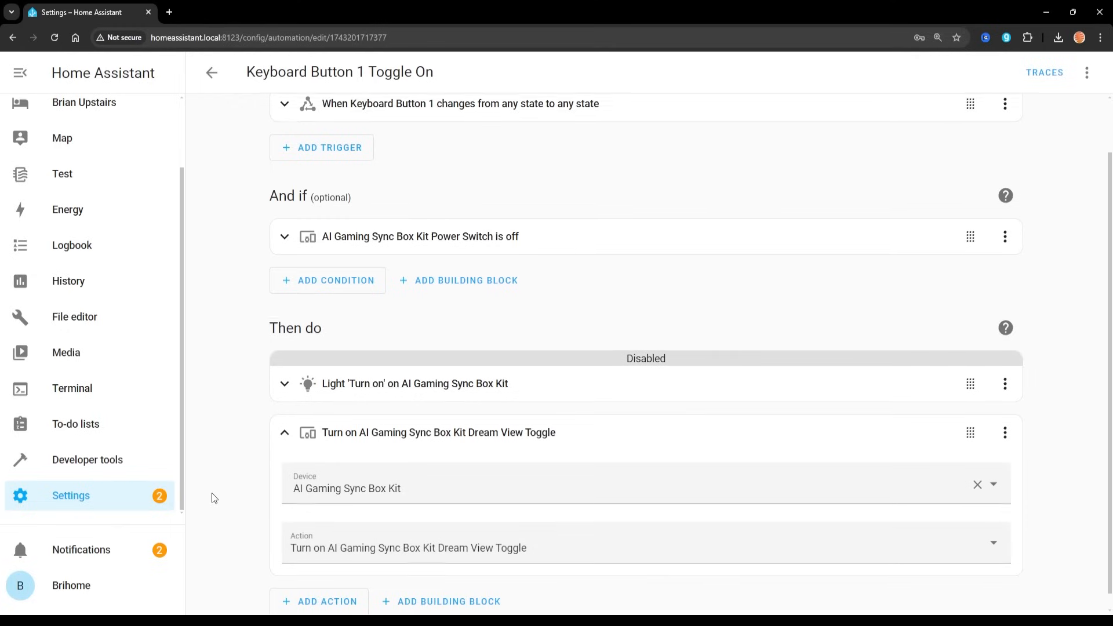
scroll("up", 3)
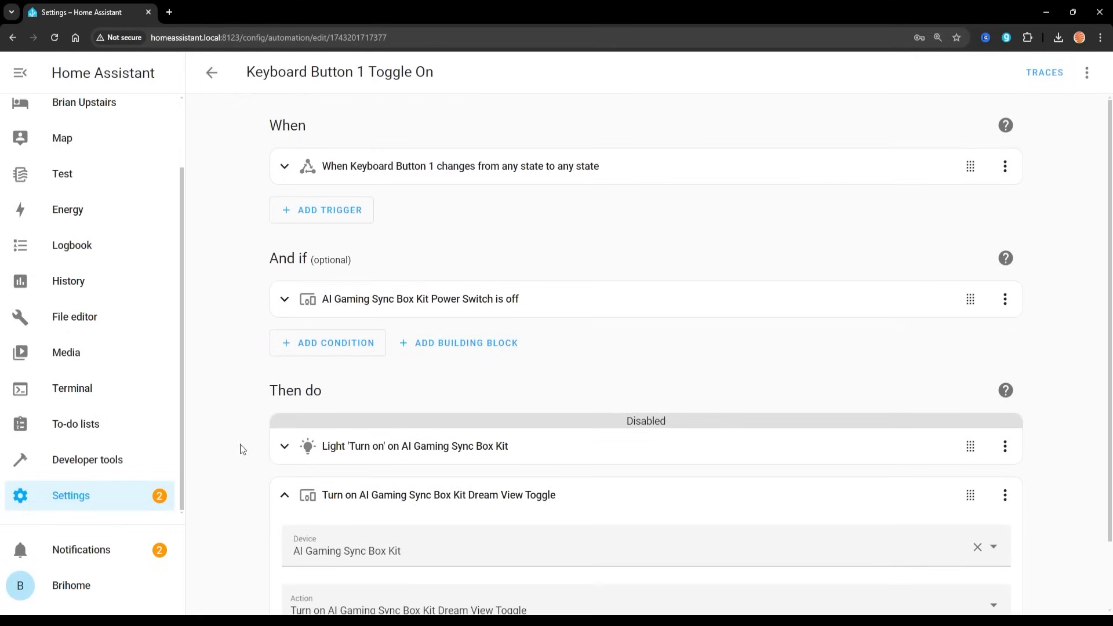
left_click(211, 73)
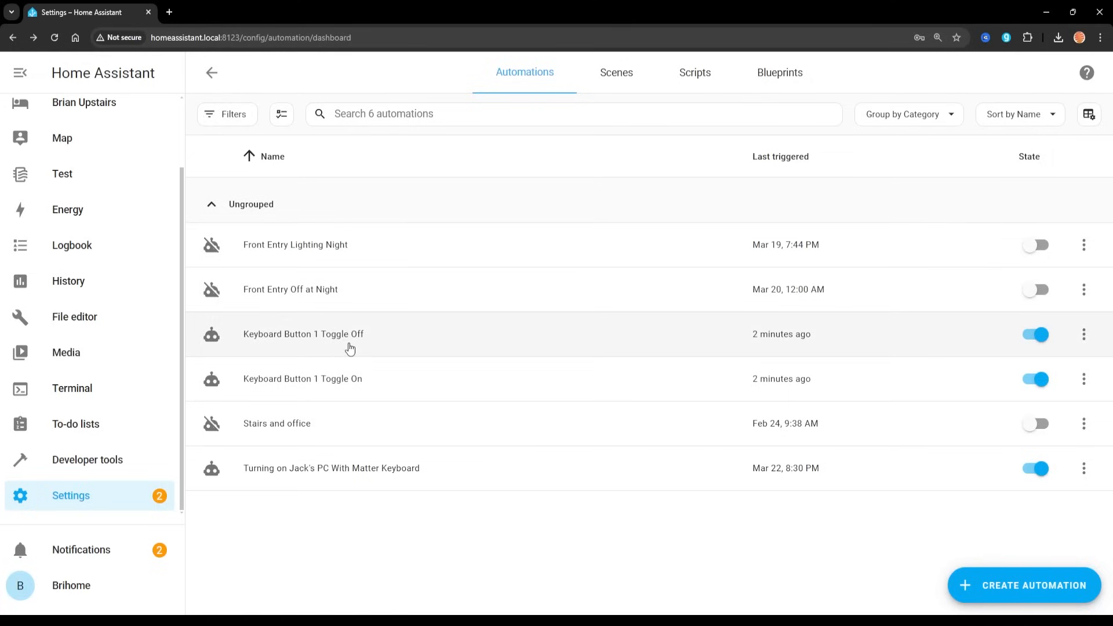
Open the 'Keyboard Button 1 Toggle Off' automation
left_click(304, 334)
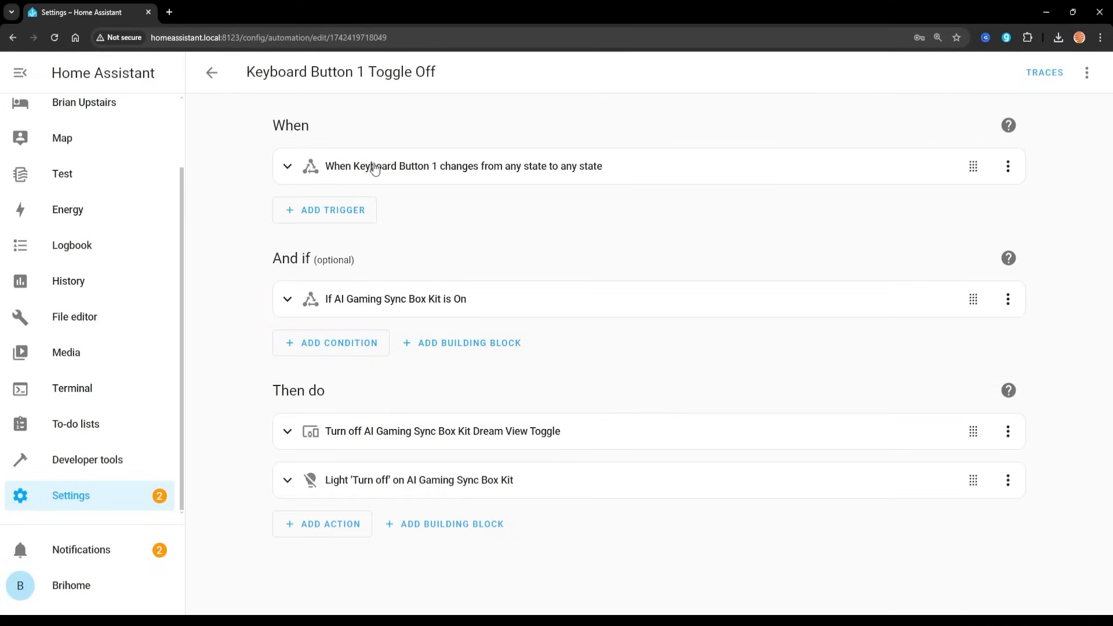
mouse_move(376, 310)
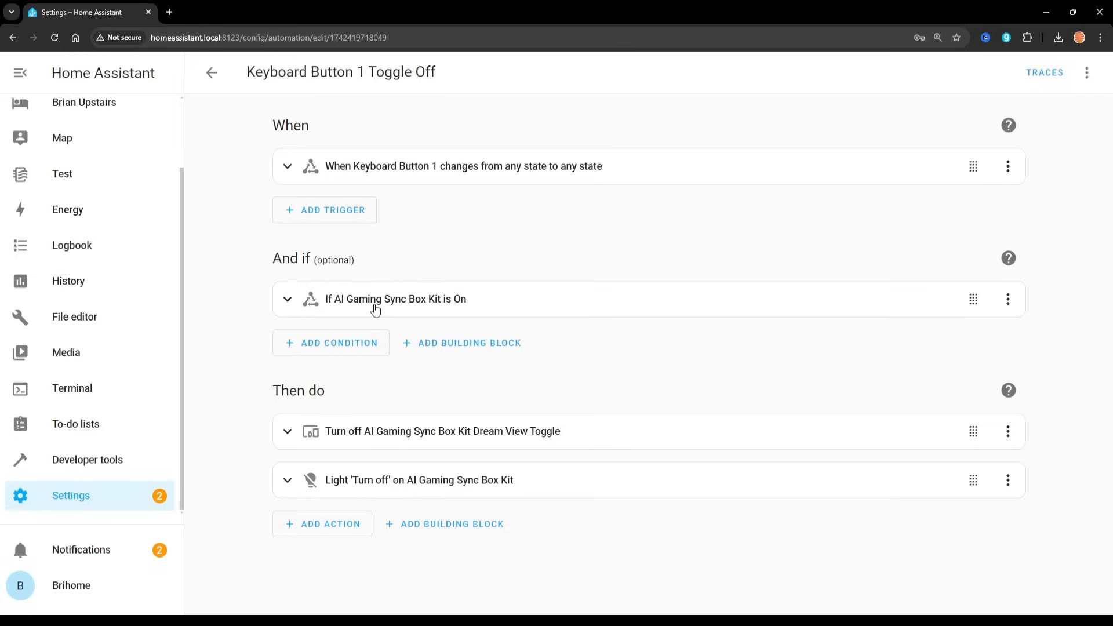
mouse_move(338, 497)
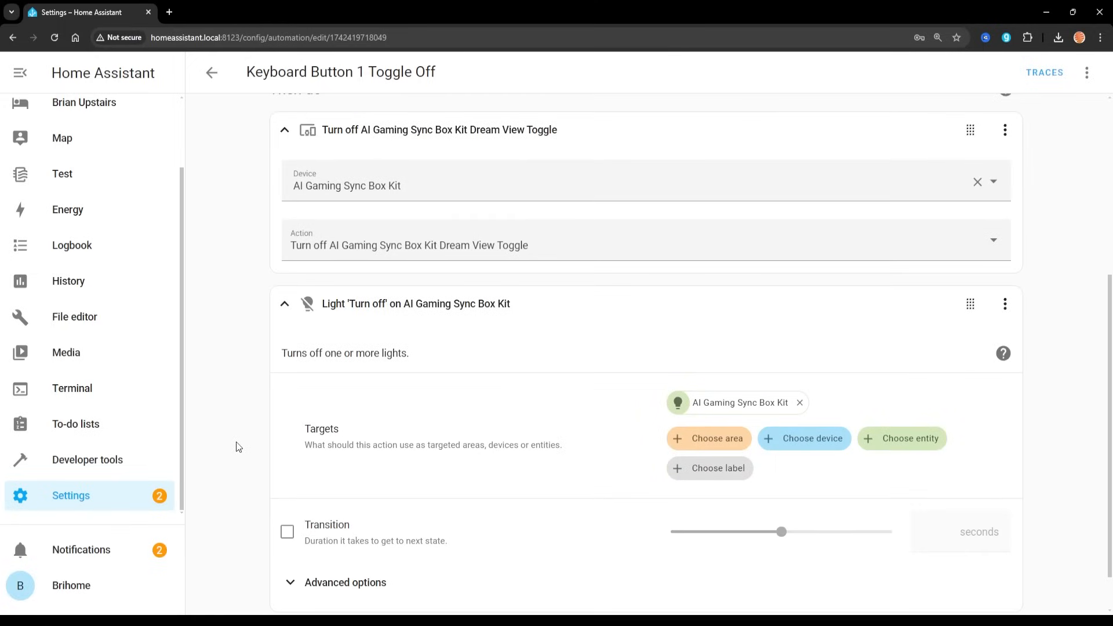
Add a Light 'Turn on' action targeting AI Gaming Sync Box Kit and review its options
left_click(322, 525)
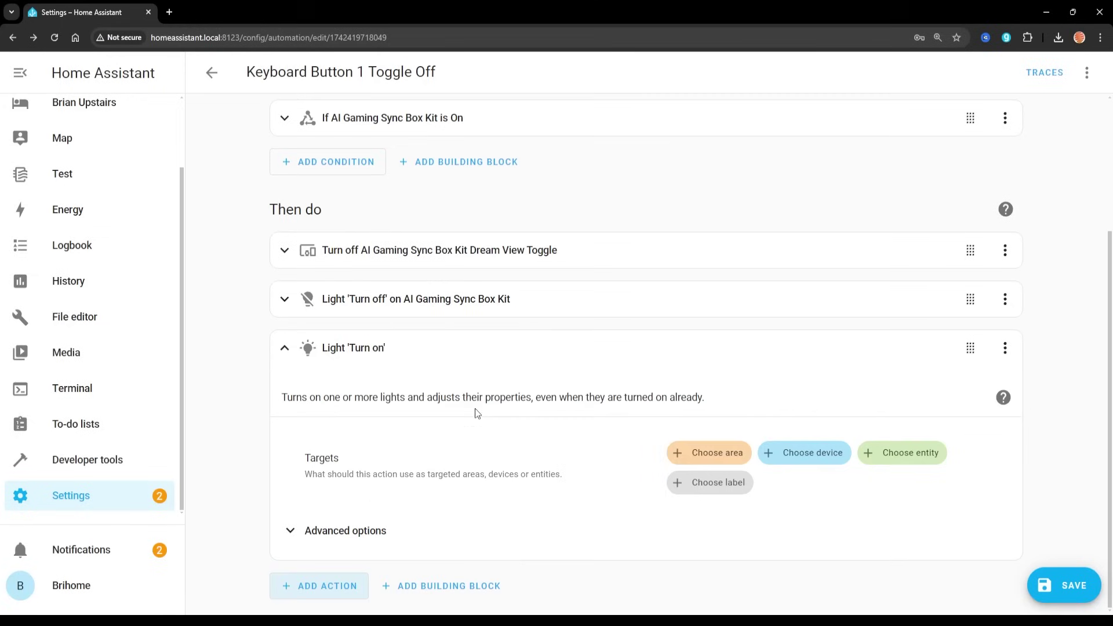
left_click(901, 453)
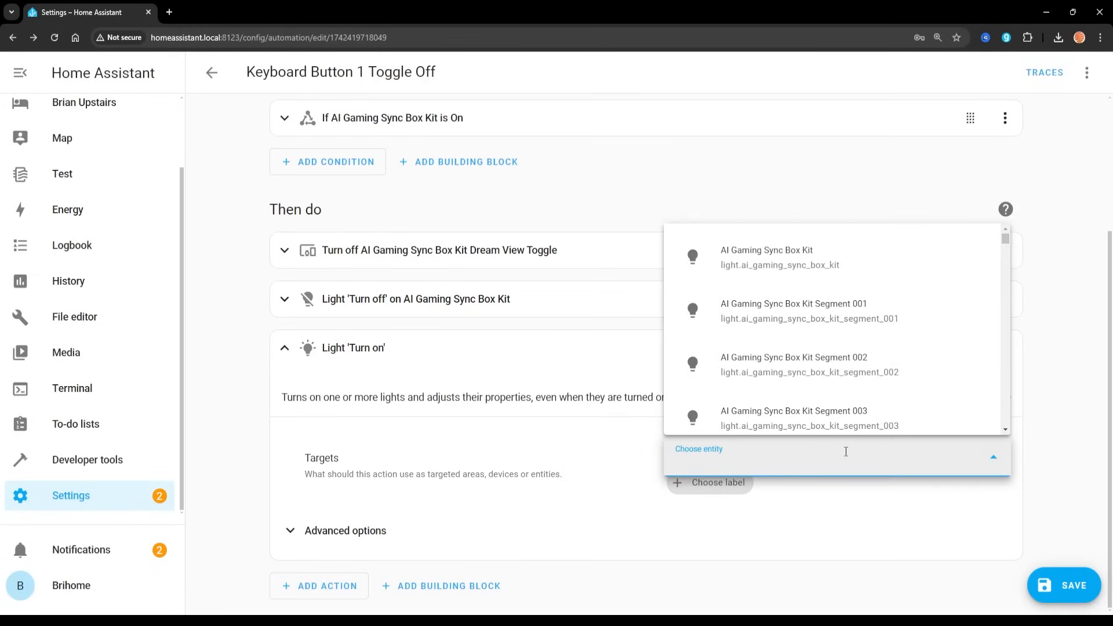
left_click(766, 257)
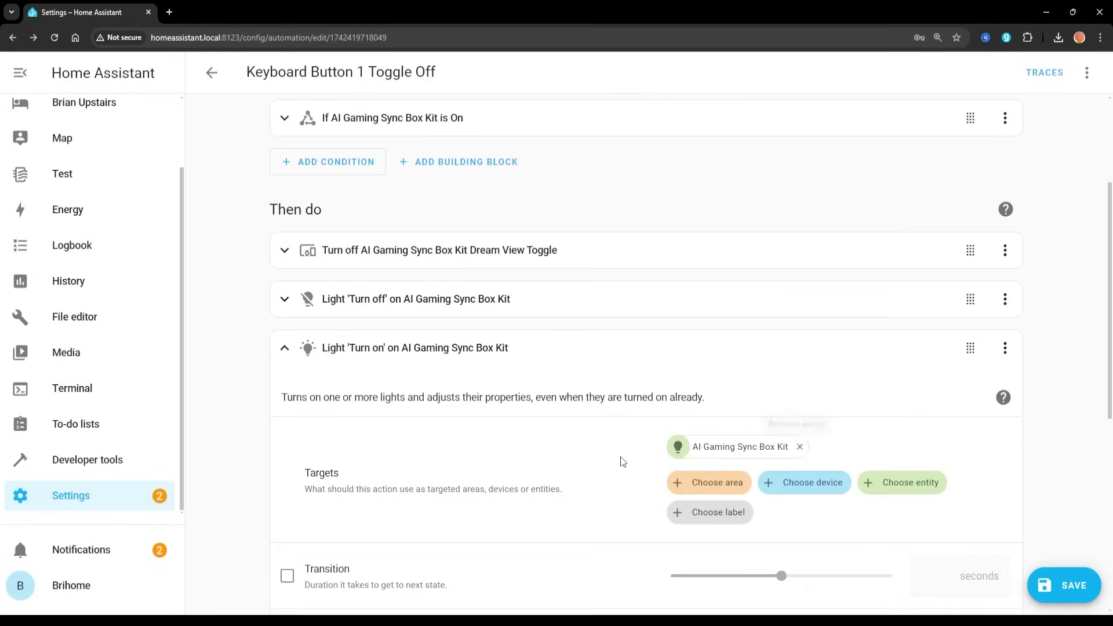
scroll("down", 3)
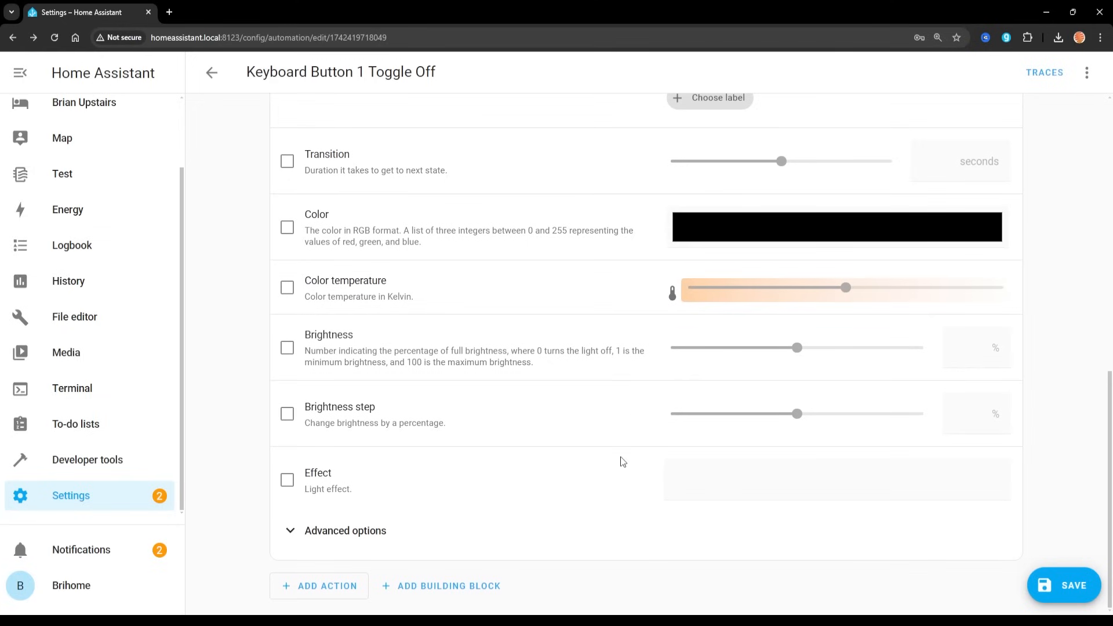
scroll("up", 3)
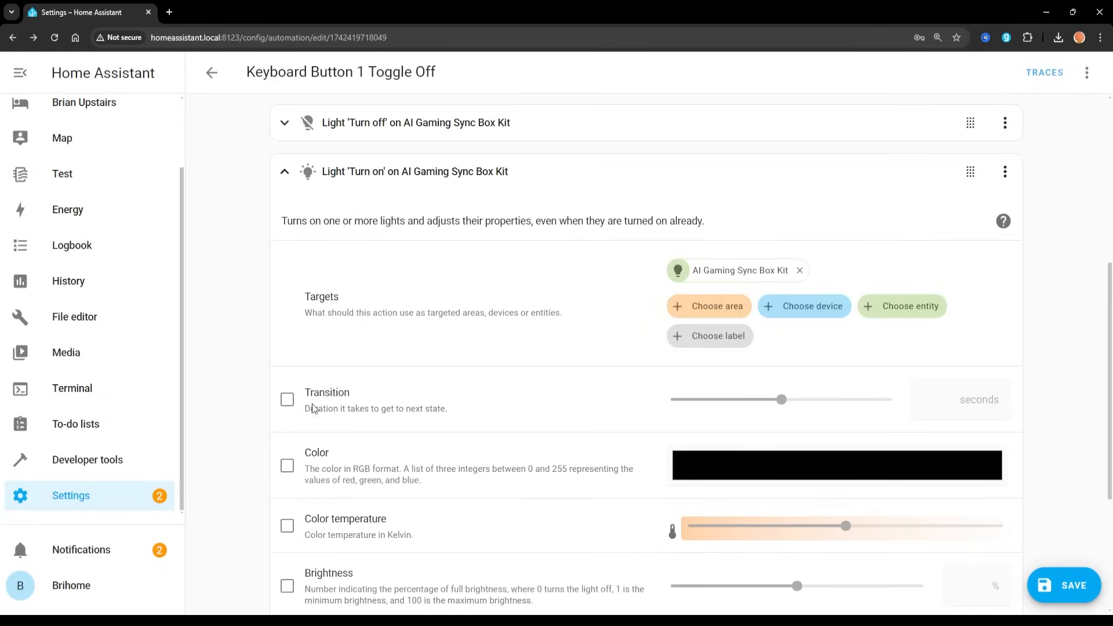
scroll("down", 3)
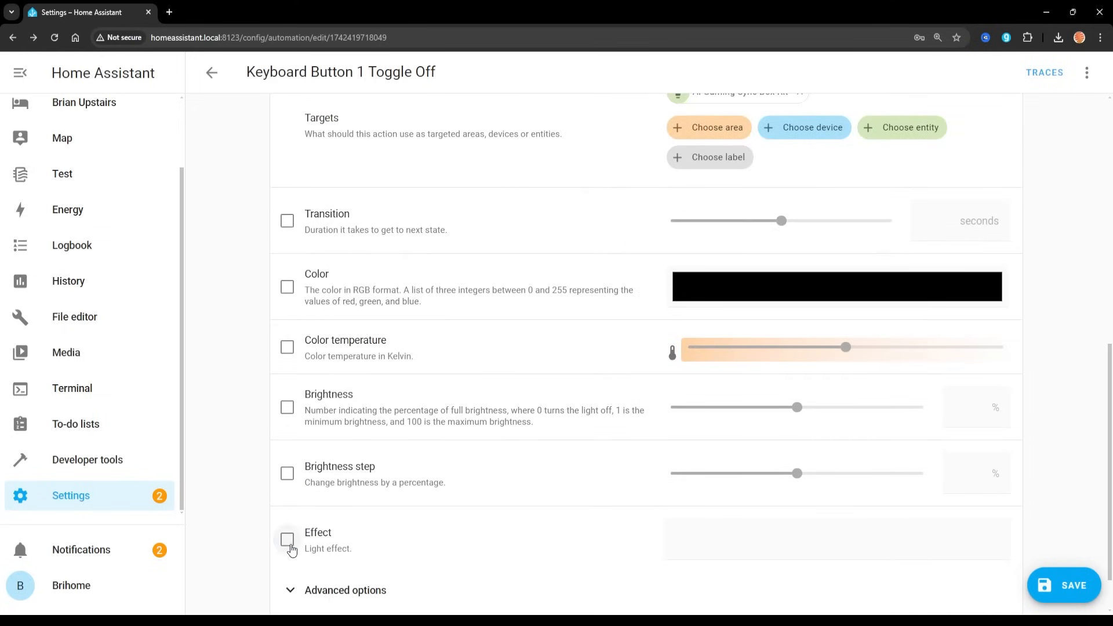
Enable the Effect option on the sync box light Turn on action and enter 'Dreamlike'
left_click(287, 540)
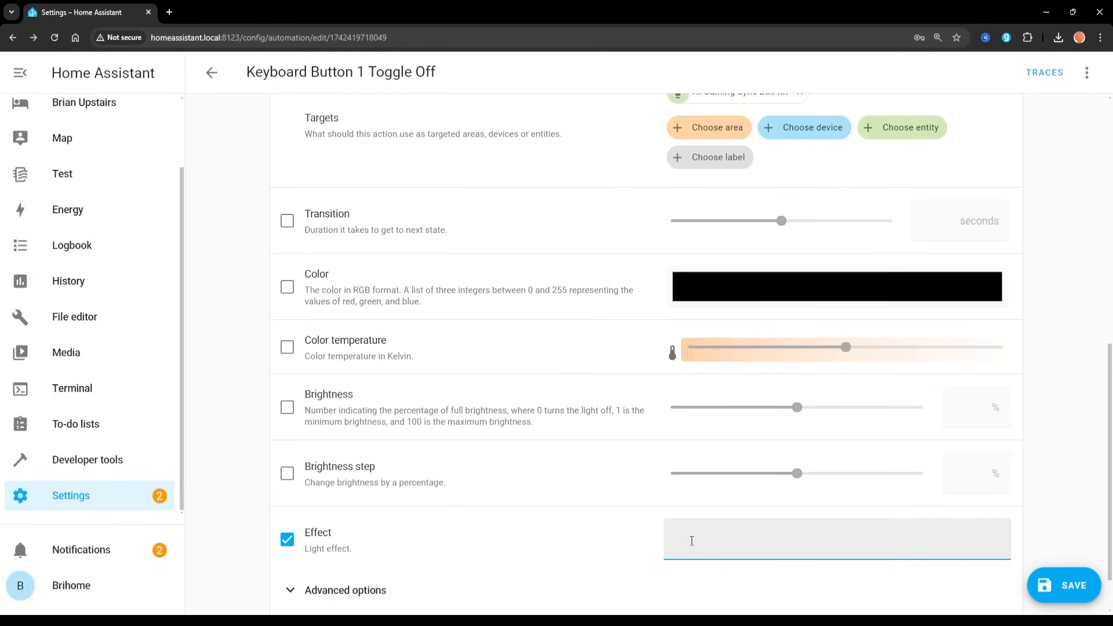
type("D")
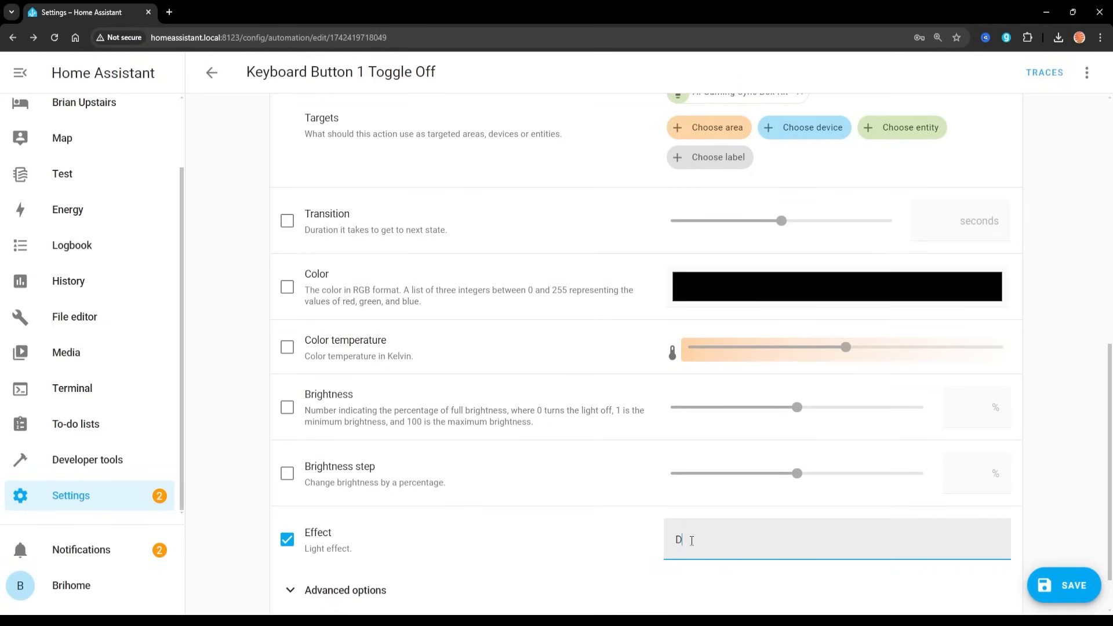
type("reamlike")
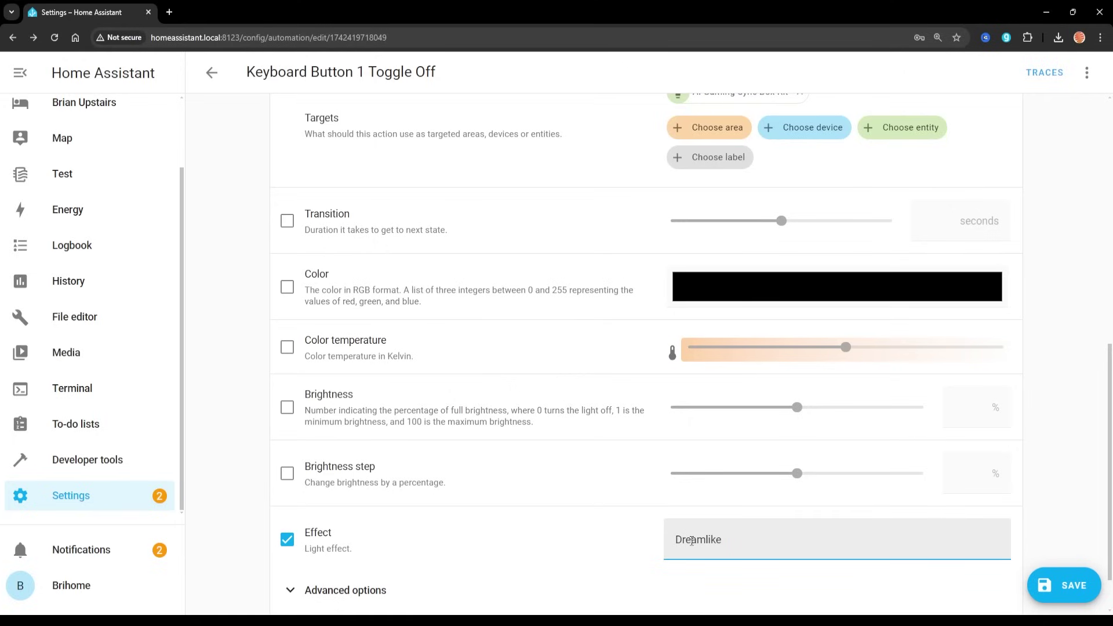
scroll("up", 3)
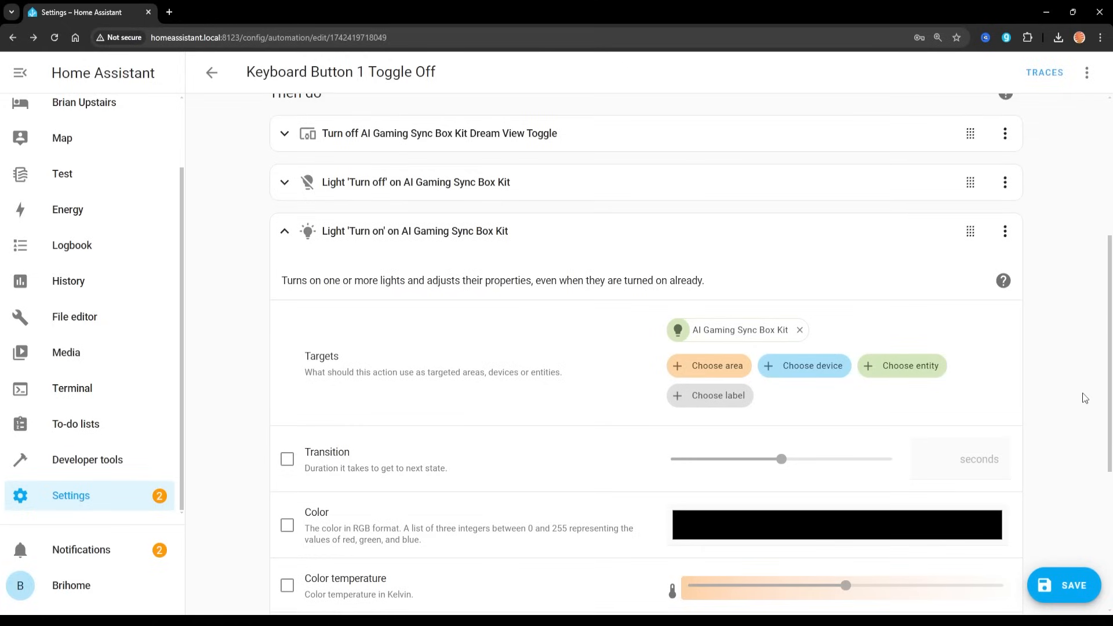